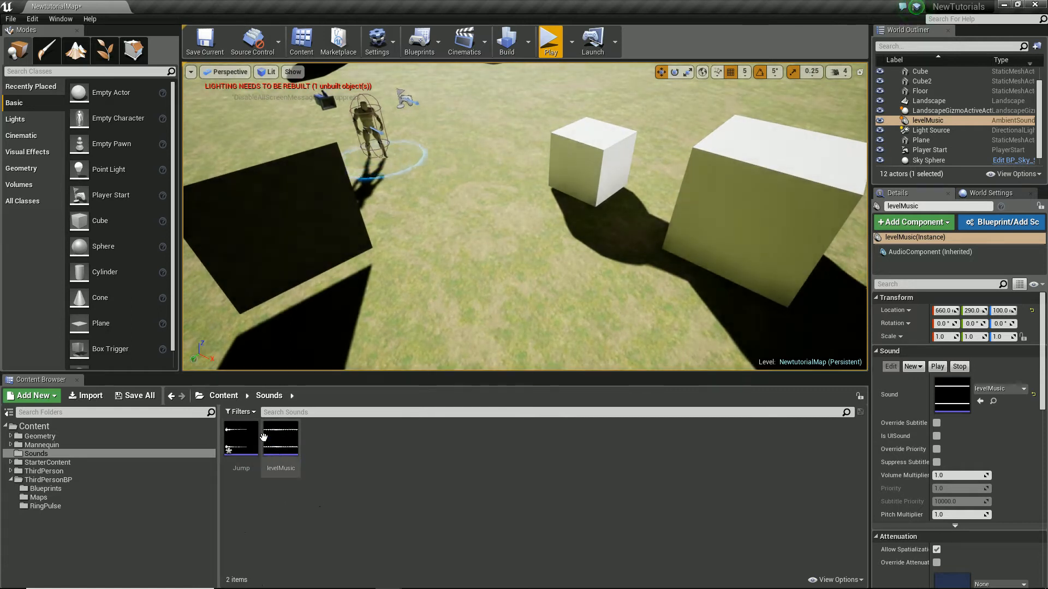
- Test-play the level, then create NewSoundClass in the Sounds folder and open it
left_click(550, 39)
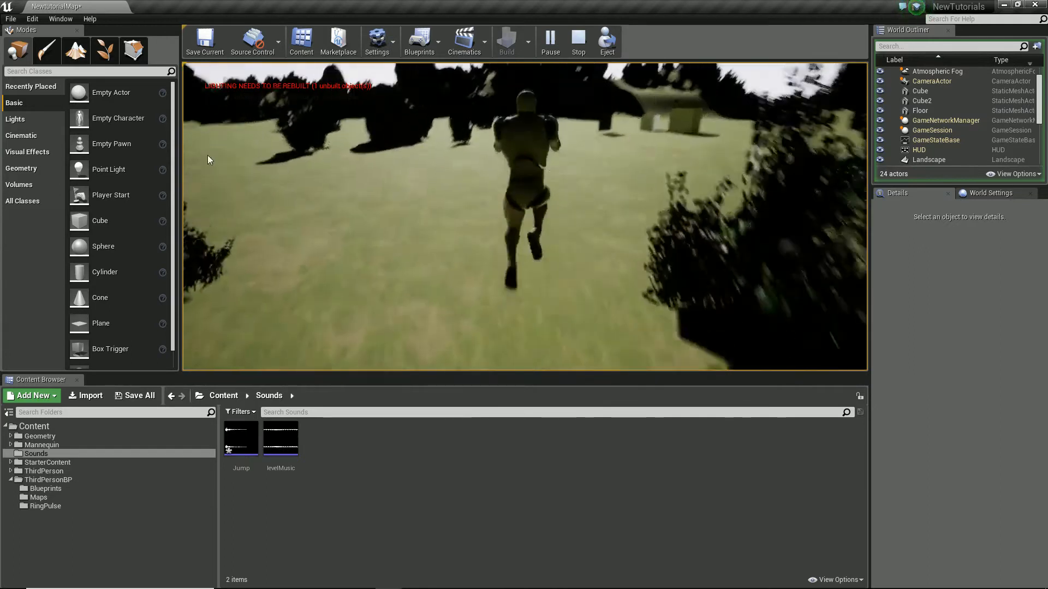
left_click(578, 41)
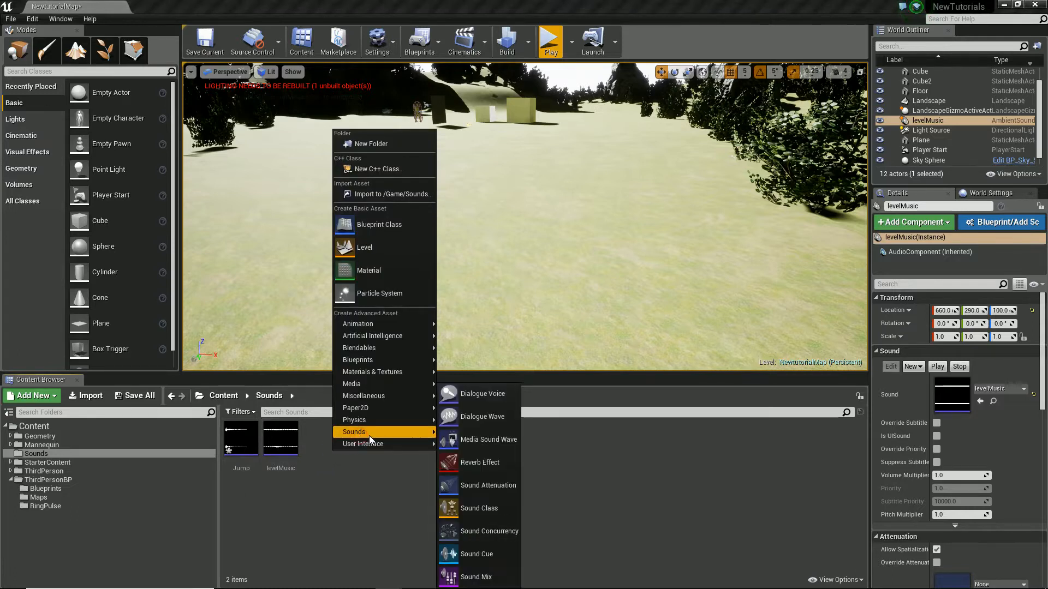
left_click(479, 509)
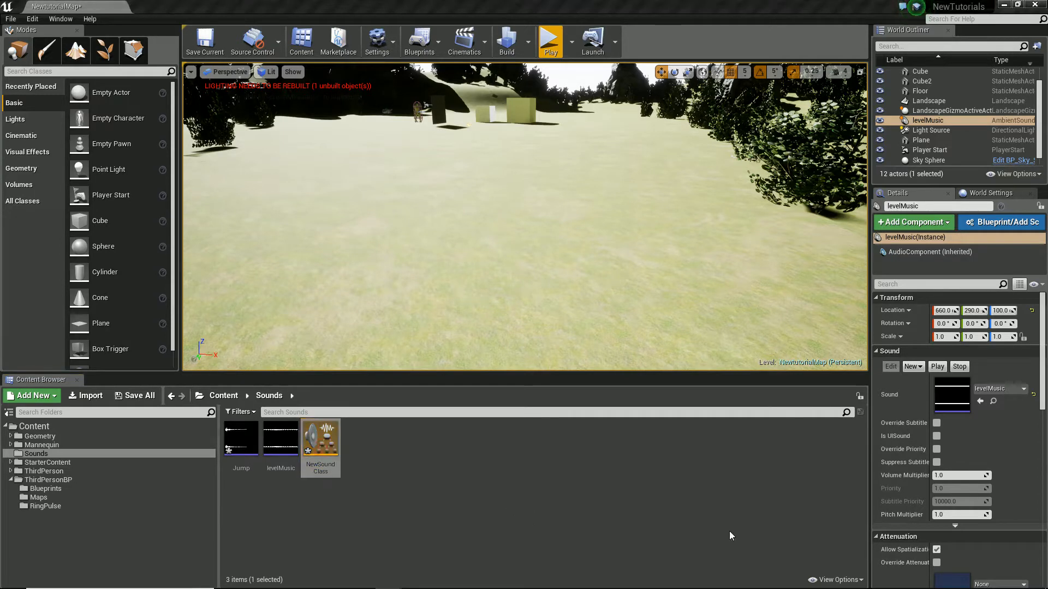
double_click(320, 438)
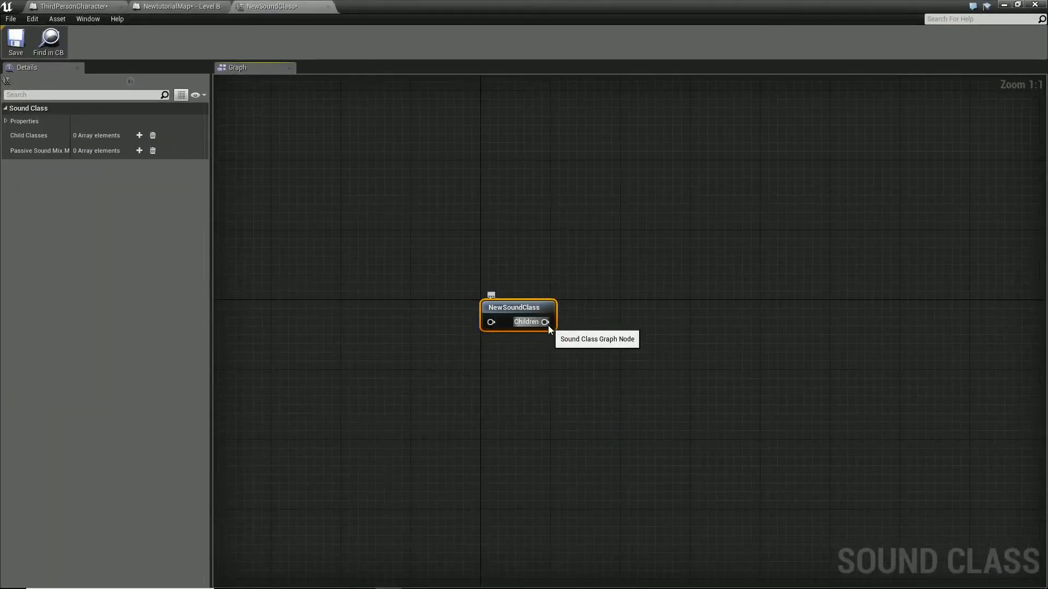
- Add child sound classes Music and SFX under NewSoundClass and reposition the SFX node
left_click_drag(546, 322, 666, 276)
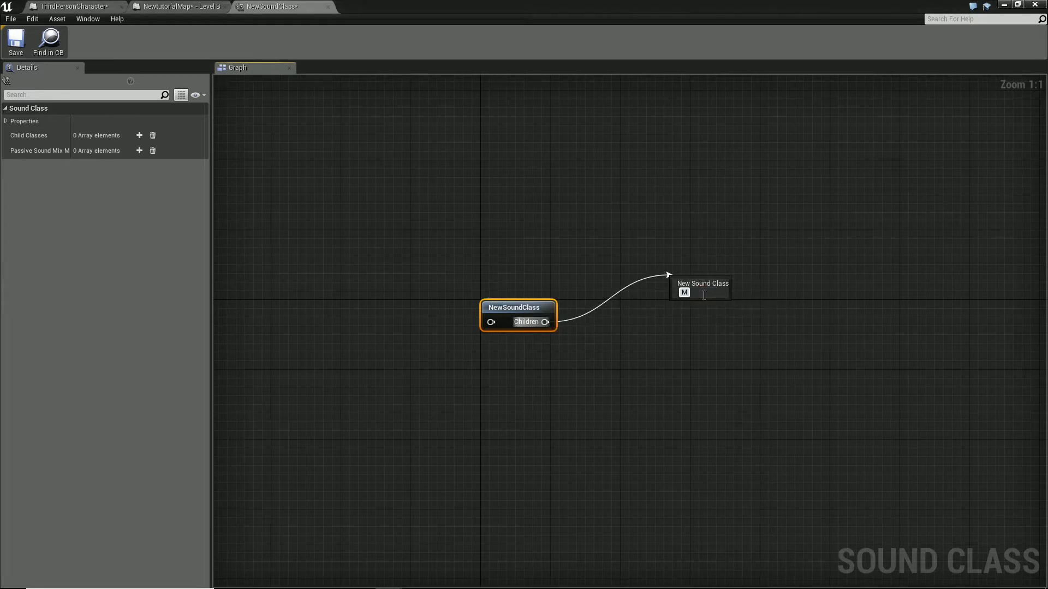
type("Music")
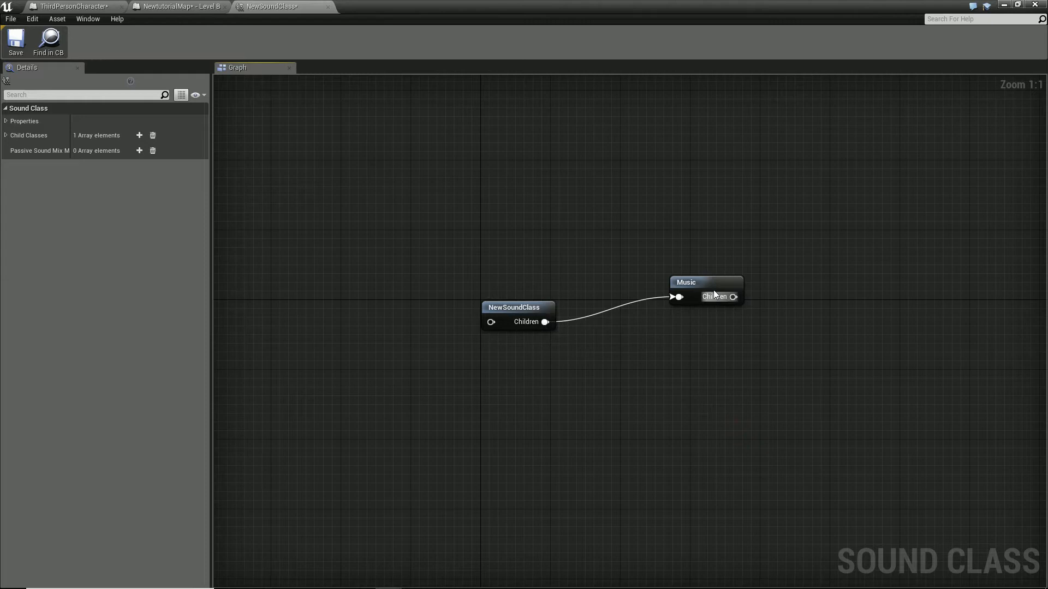
mouse_move(14, 41)
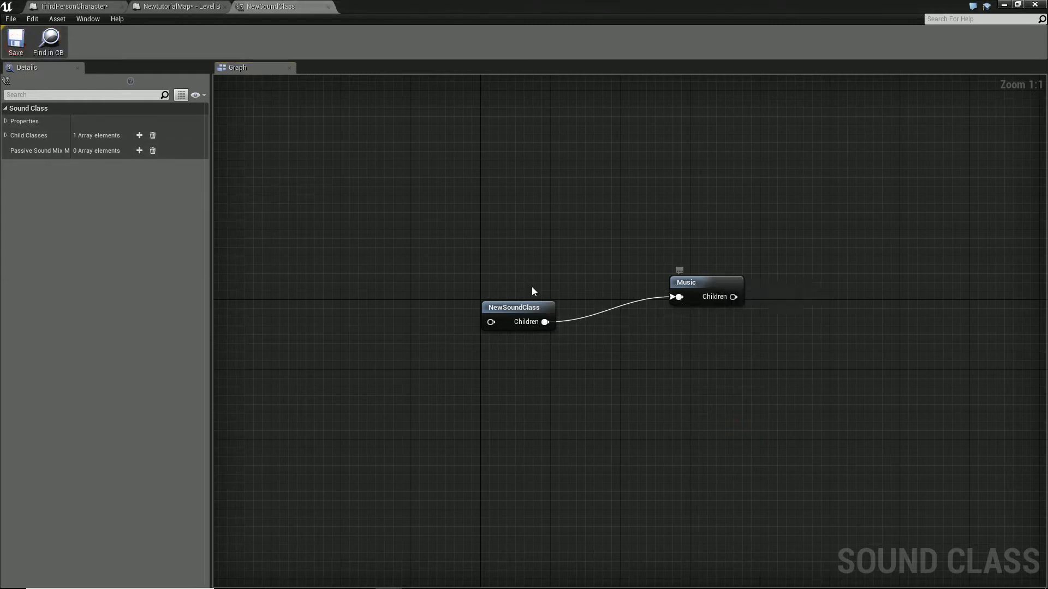
mouse_move(545, 327)
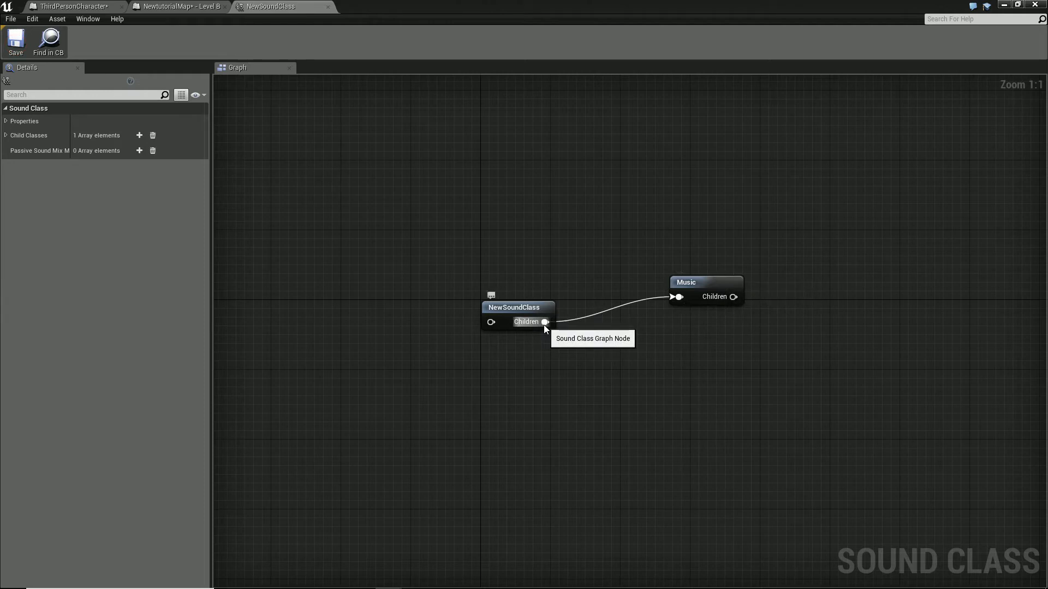
left_click_drag(545, 321, 693, 381)
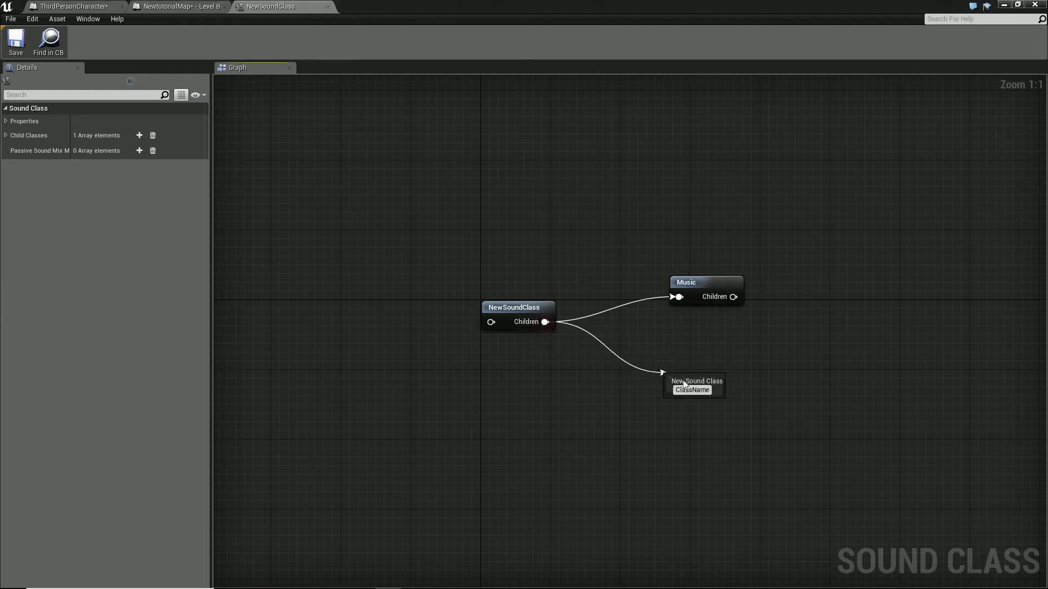
type("SFX")
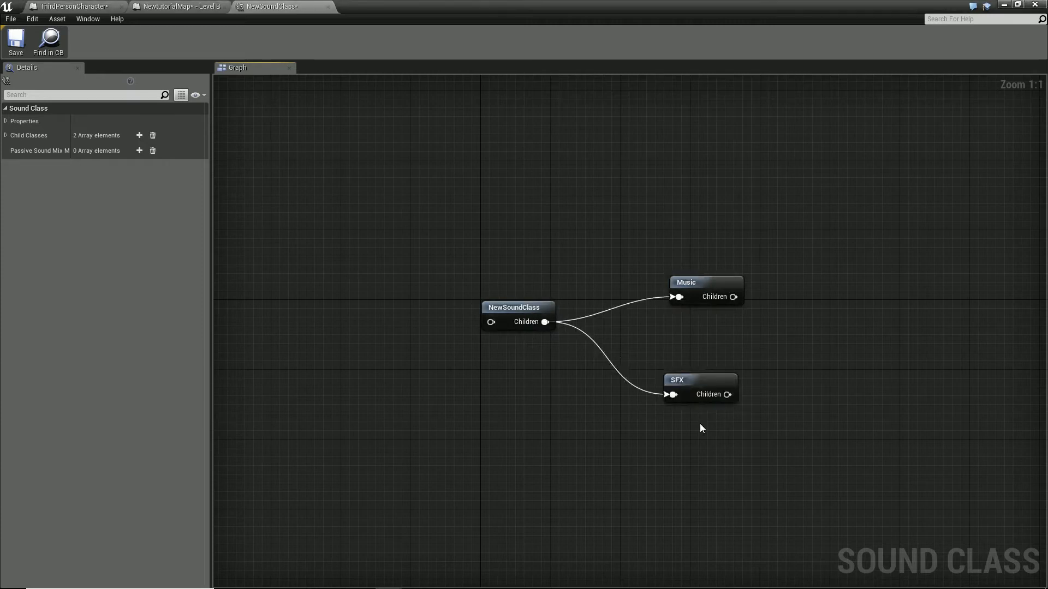
left_click_drag(676, 381, 704, 368)
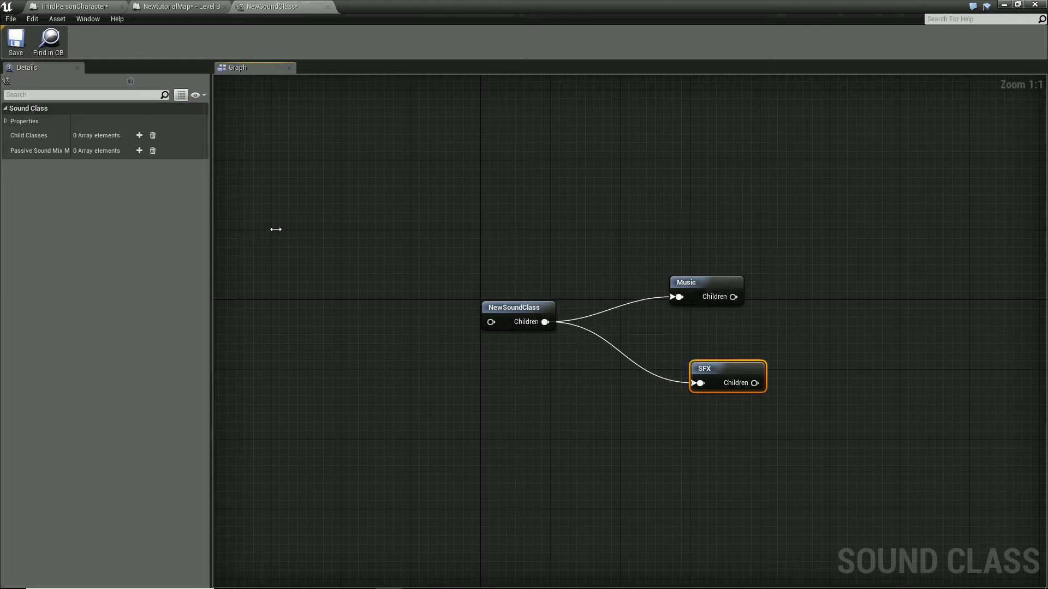
mouse_move(15, 40)
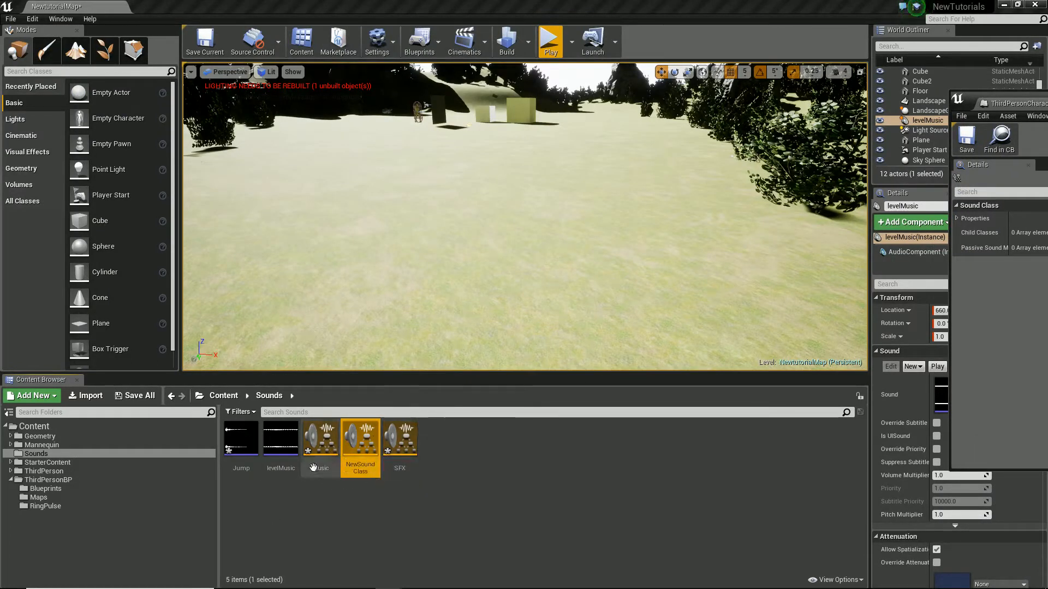
mouse_move(240, 439)
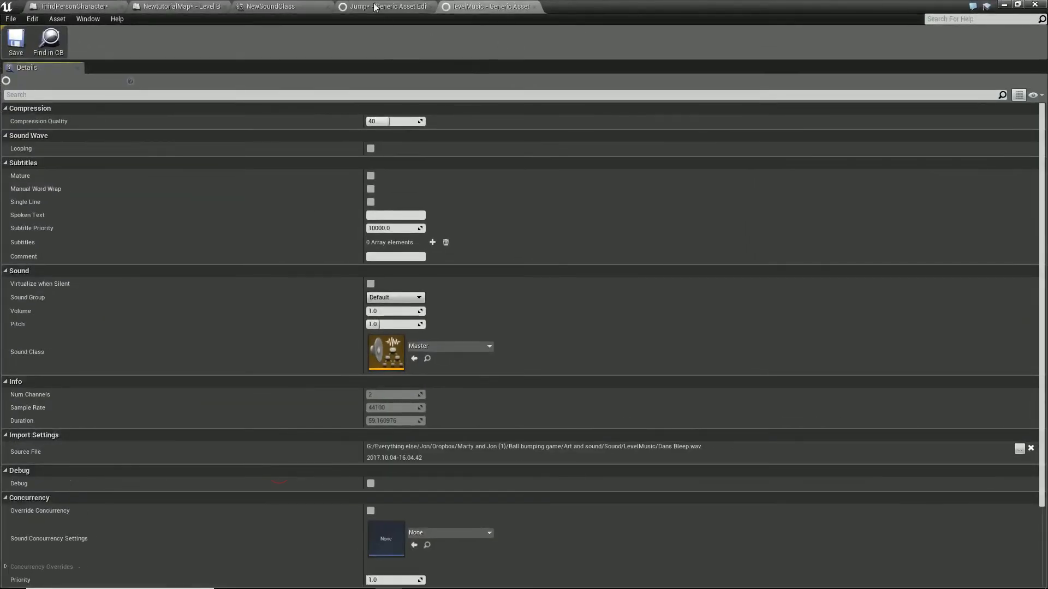
- Set the Jump and levelMusic sound waves' Sound Class dropdowns to the child classes
left_click(384, 6)
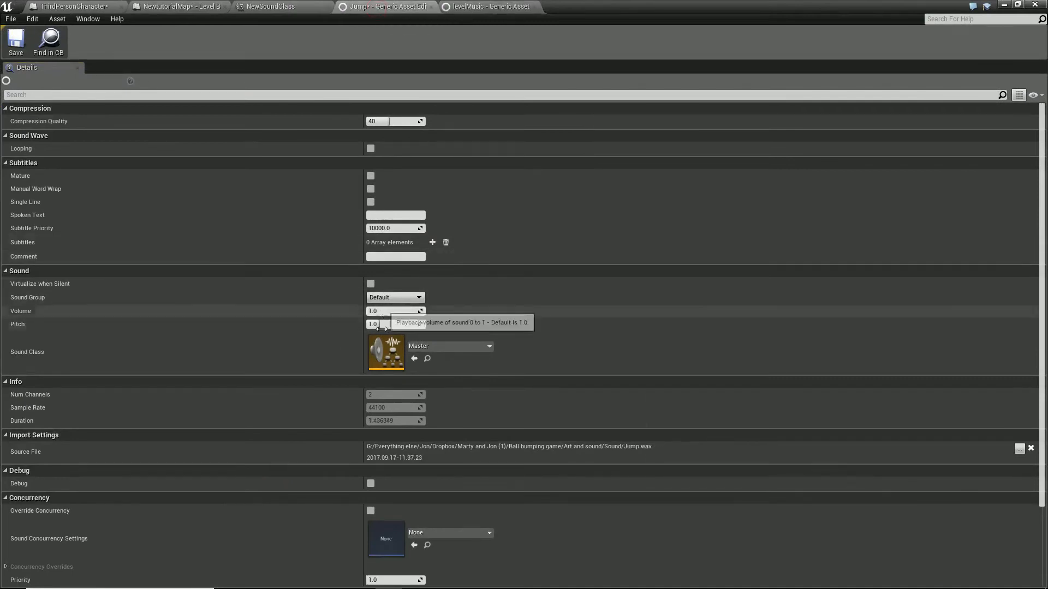
mouse_move(414, 324)
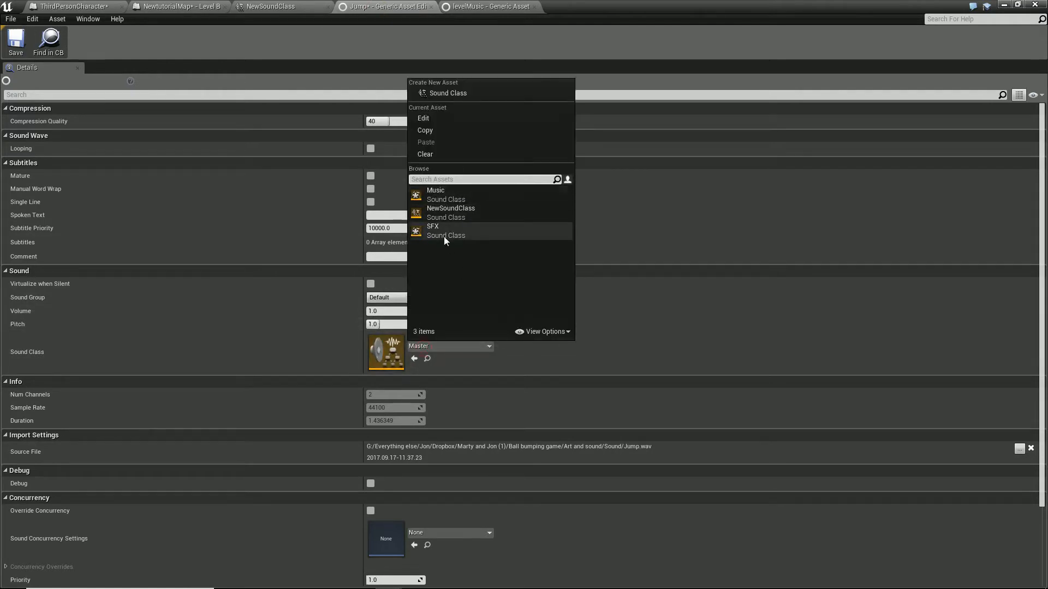
left_click(435, 194)
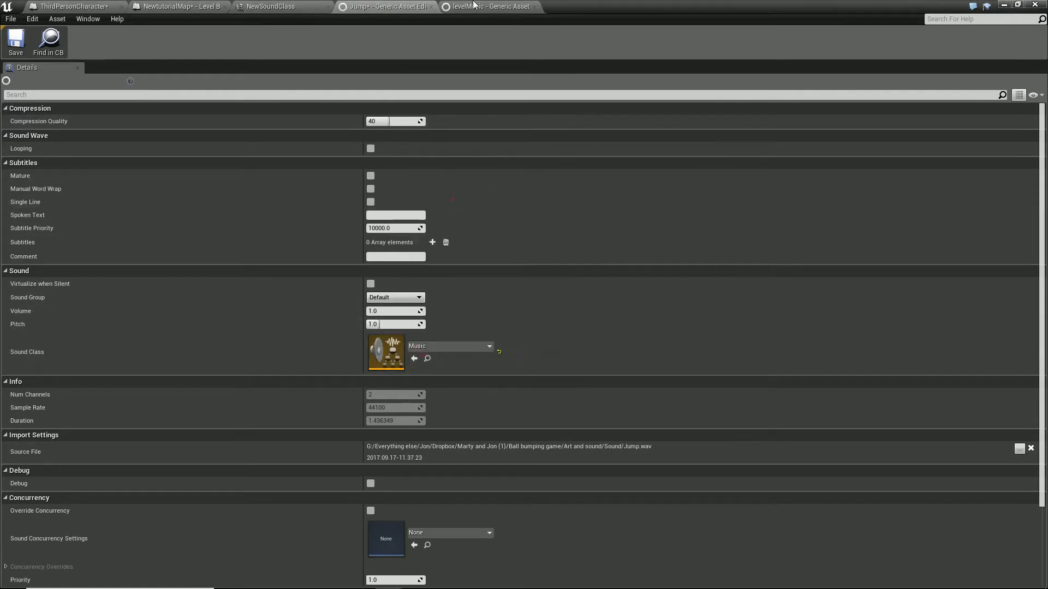
left_click(491, 6)
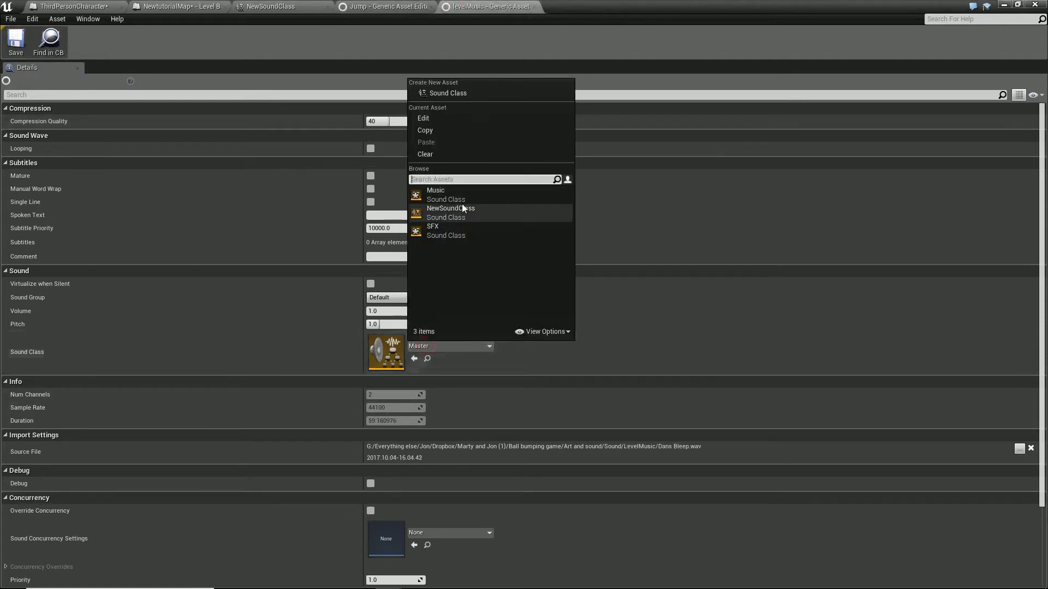
left_click(435, 190)
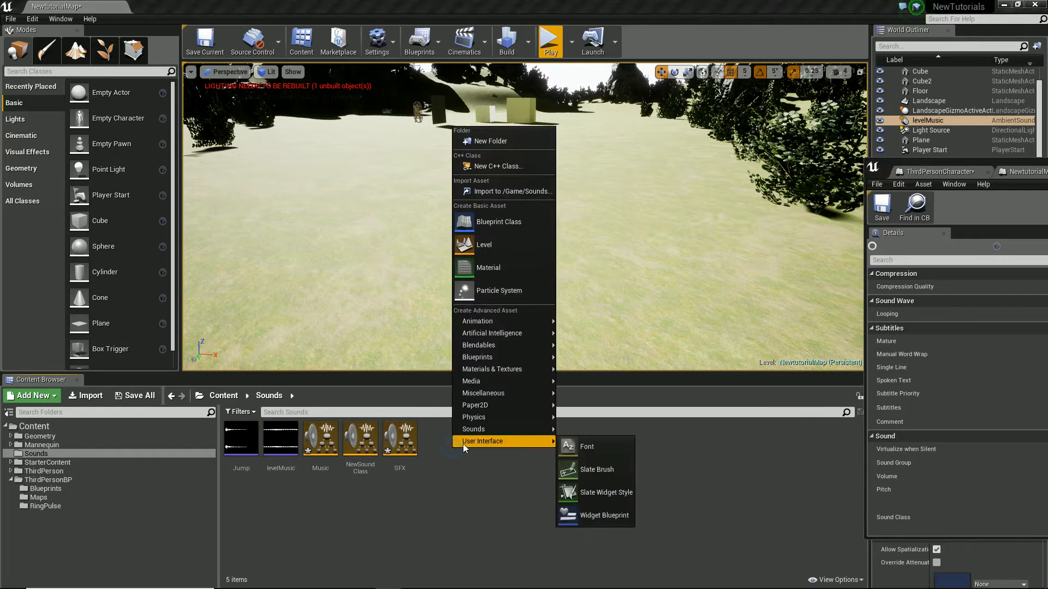
mouse_move(473, 429)
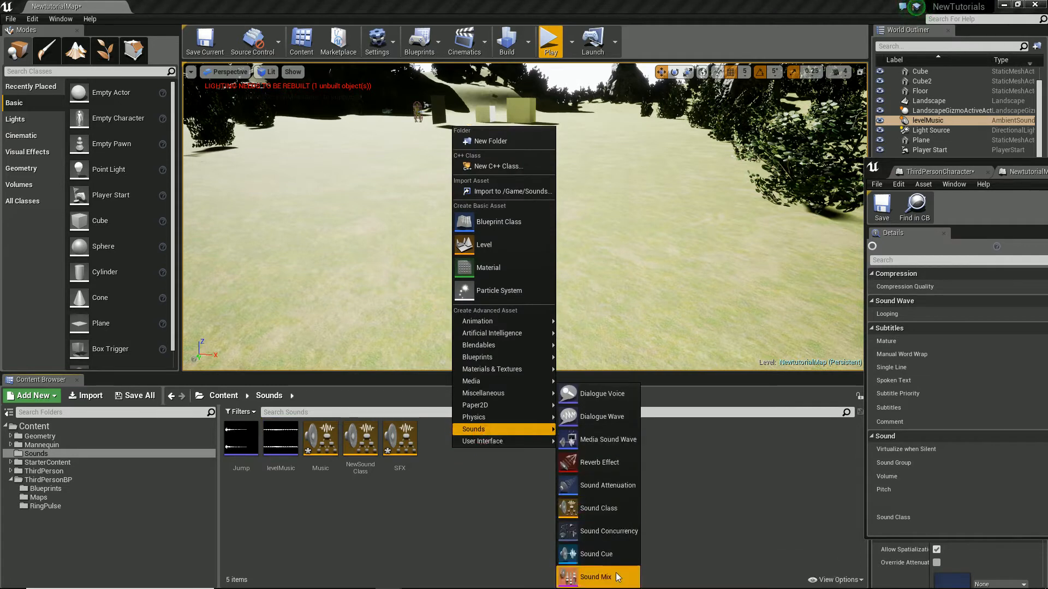
- Create a Sound Mix asset named MasterMuteMix in the Sounds folder
left_click(596, 577)
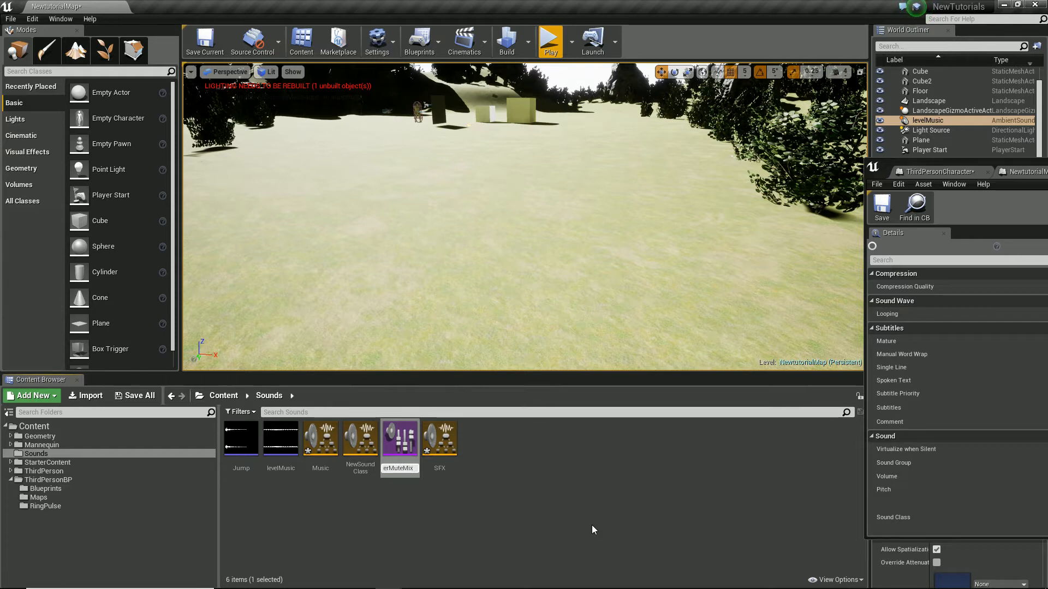
left_click(320, 437)
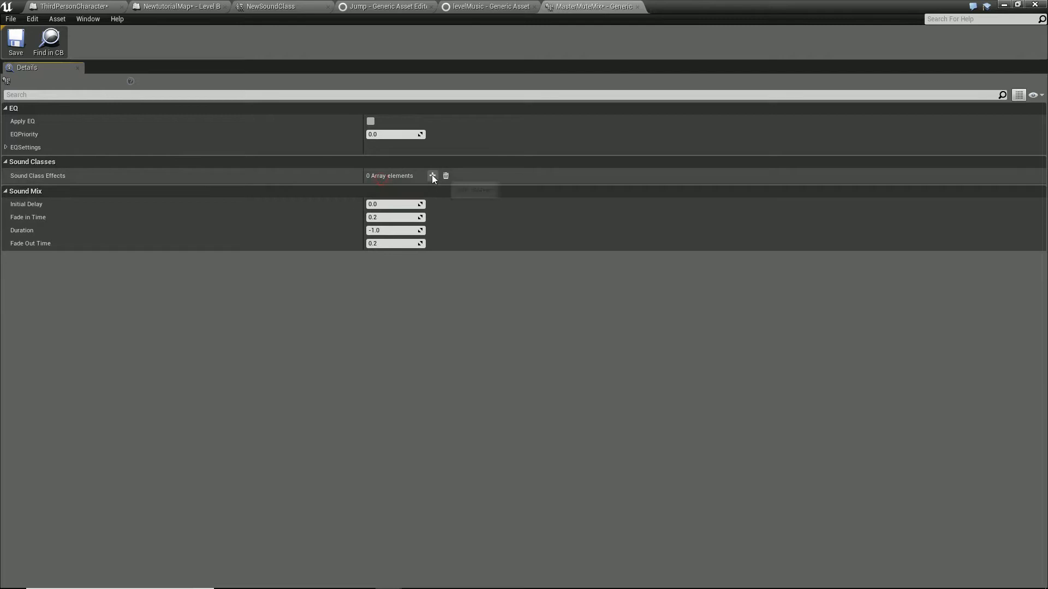
- Add a sound class effect targeting Music with Volume Adjuster 0.0 to MasterMuteMix
left_click(433, 175)
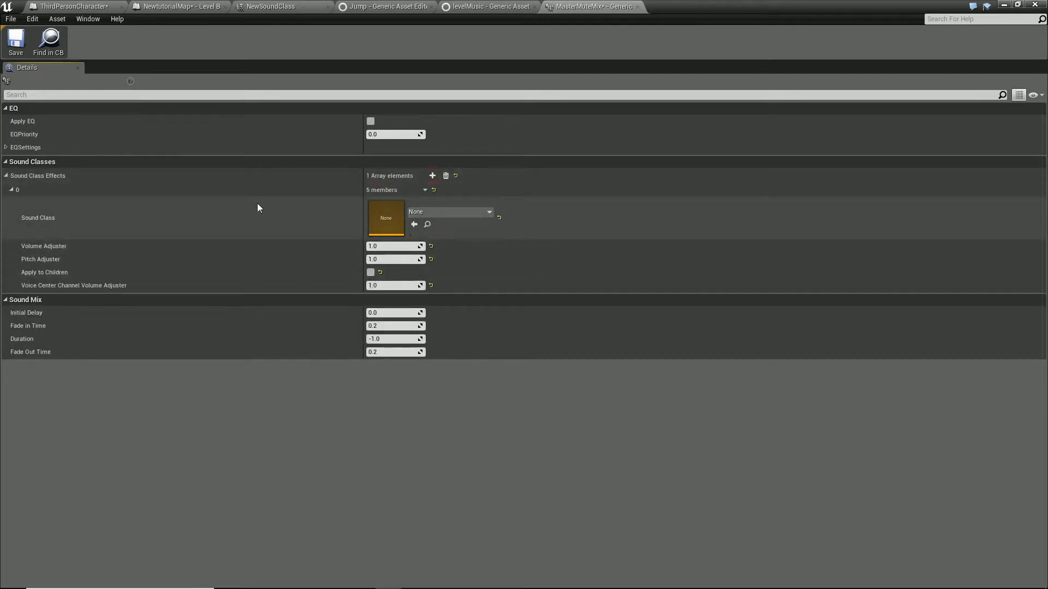
left_click(489, 212)
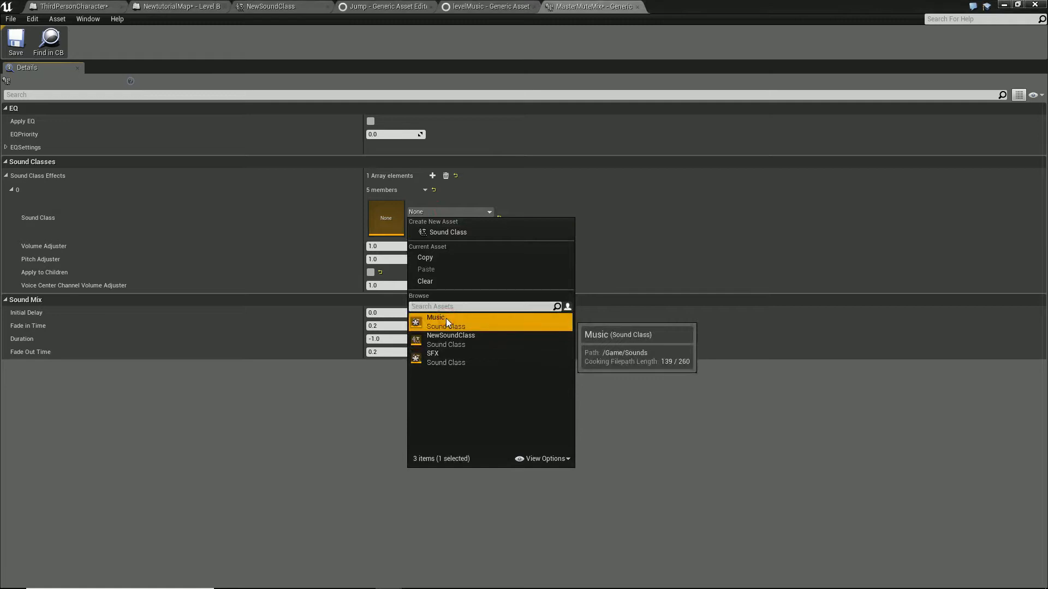
left_click(435, 318)
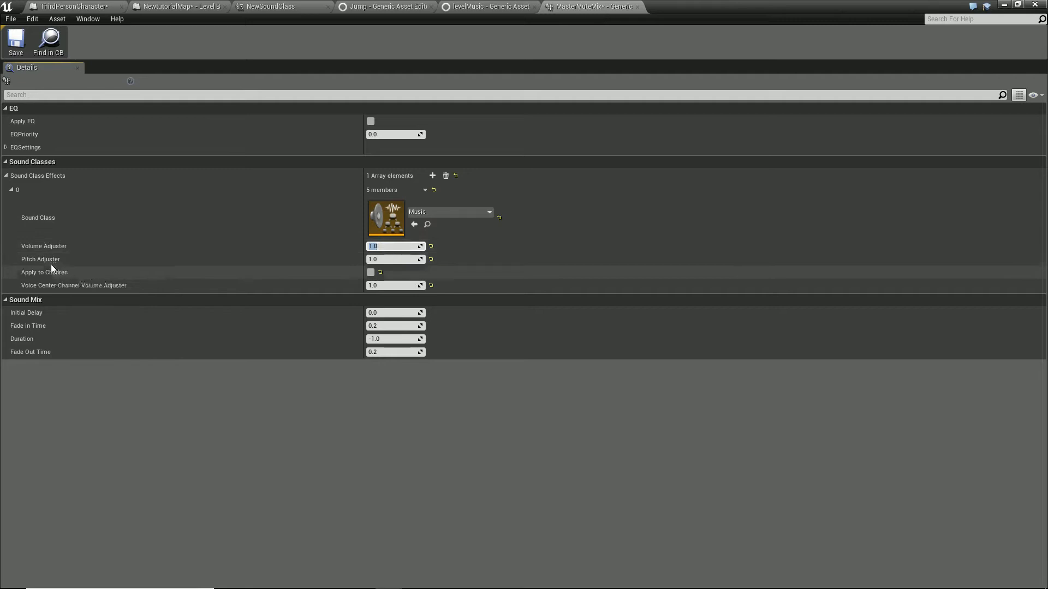
type("0.0")
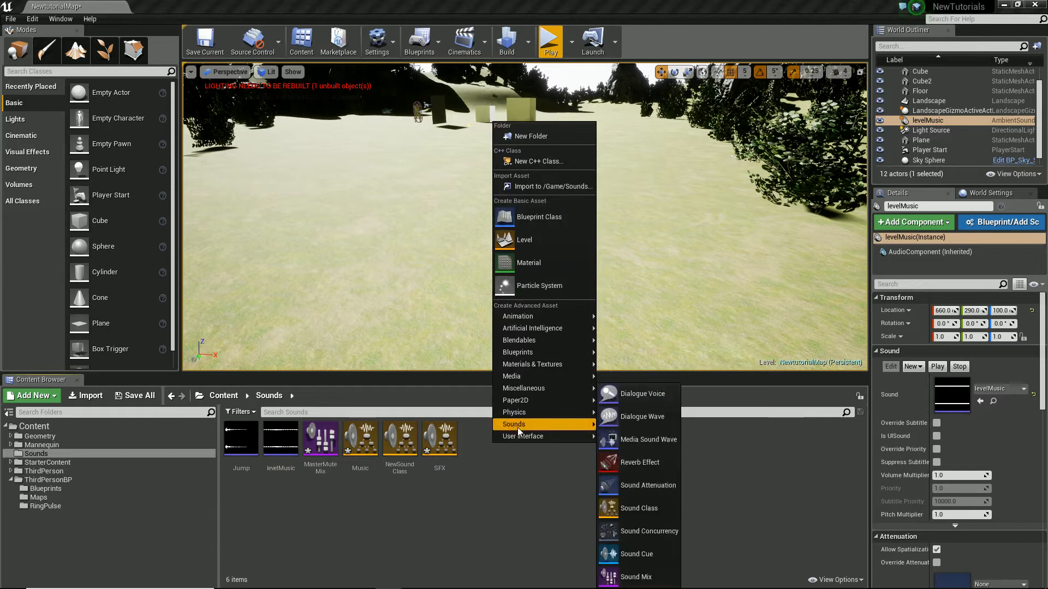
mouse_move(496, 497)
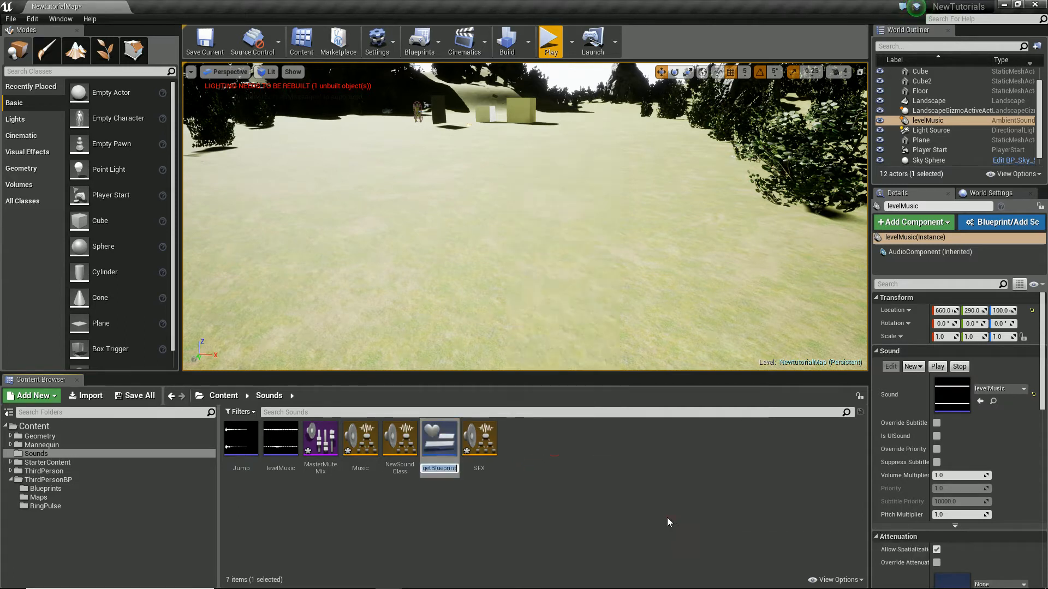
mouse_move(663, 521)
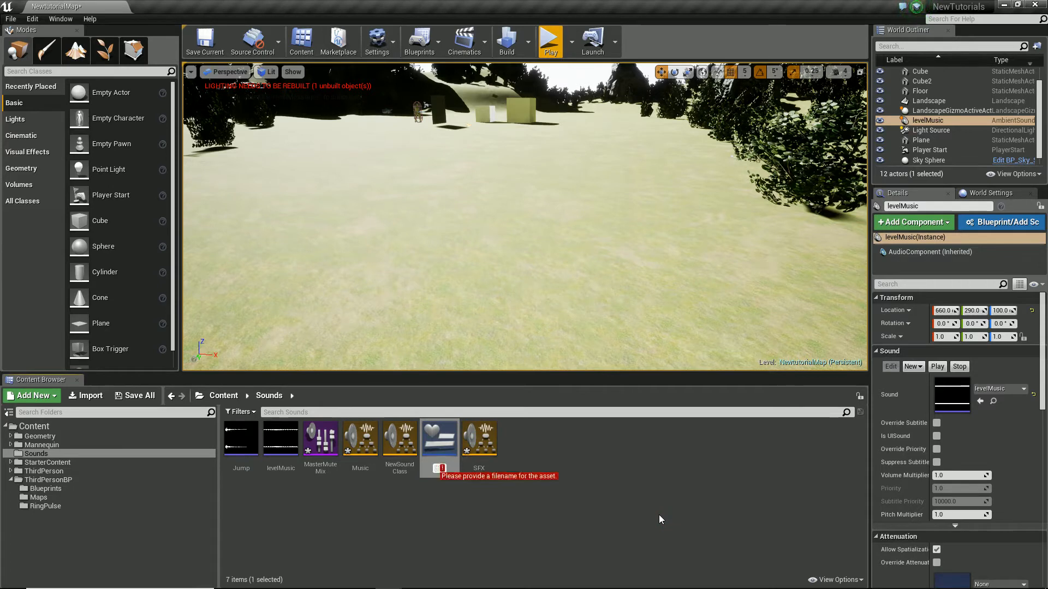
- Name a new User Interface widget blueprint PausedWidget in the Sounds folder
type("Pau")
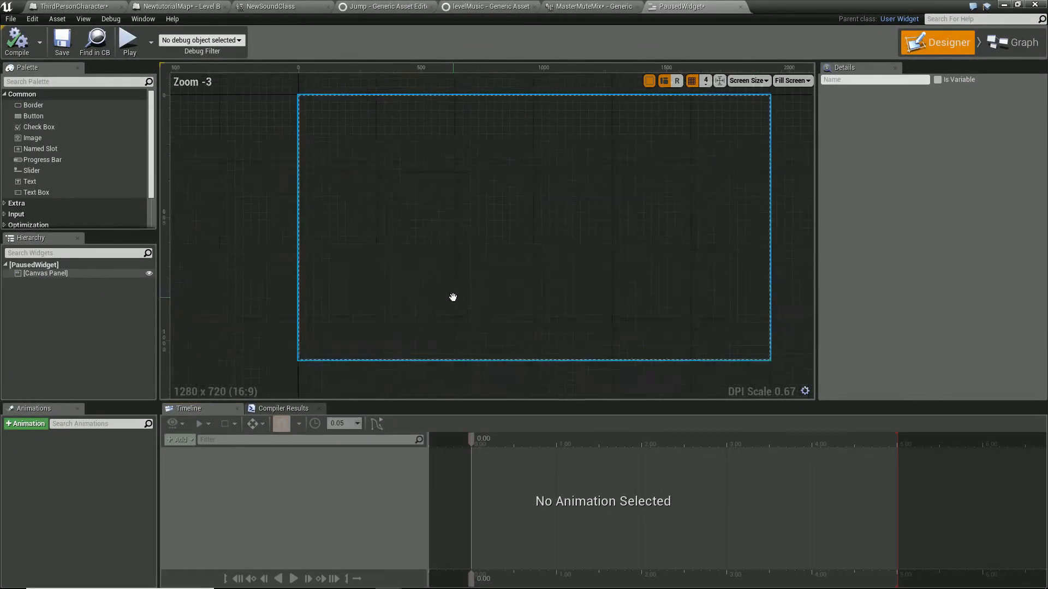
mouse_move(33, 115)
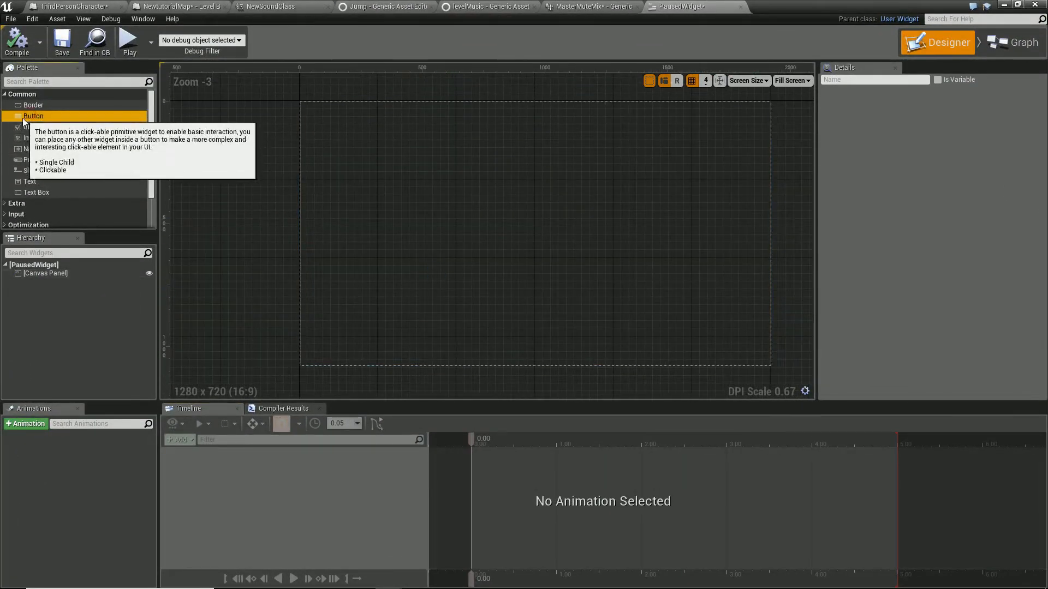
- Drag a Button onto the PausedWidget canvas, enlarge it and select it
left_click_drag(33, 115, 366, 151)
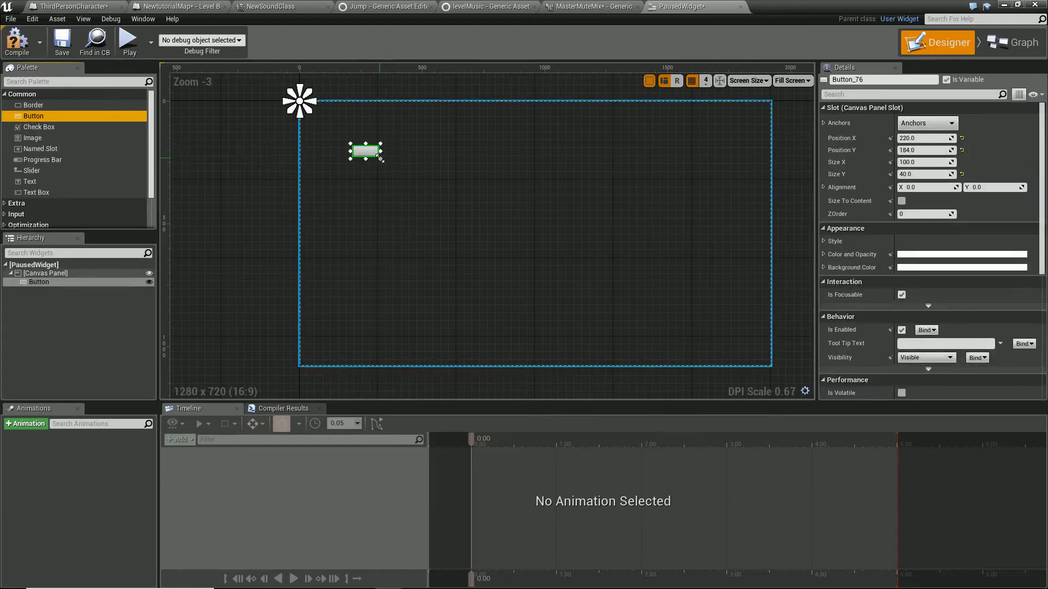
left_click_drag(381, 160, 453, 186)
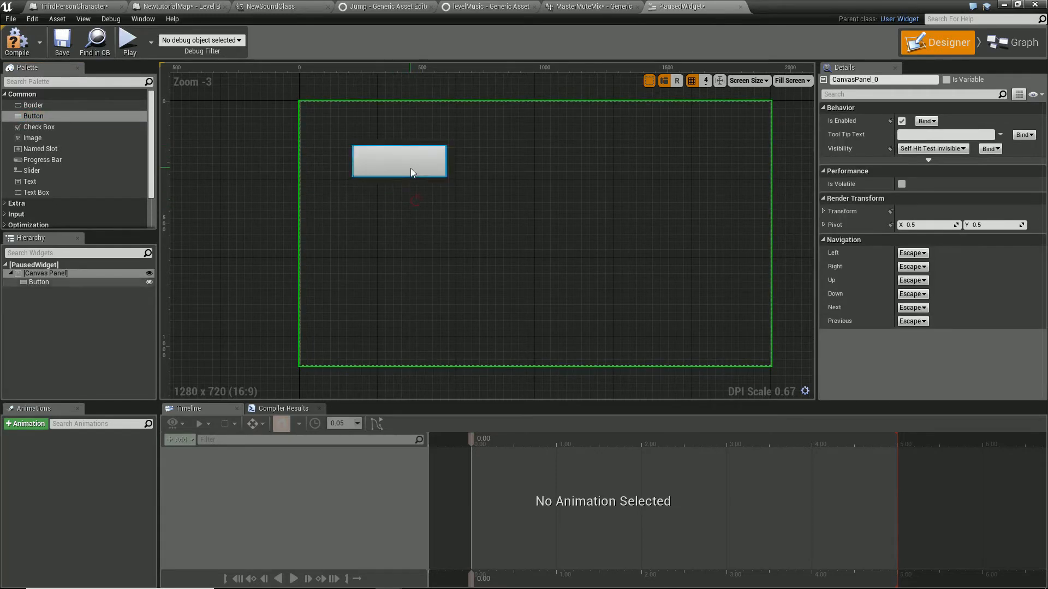
left_click(399, 161)
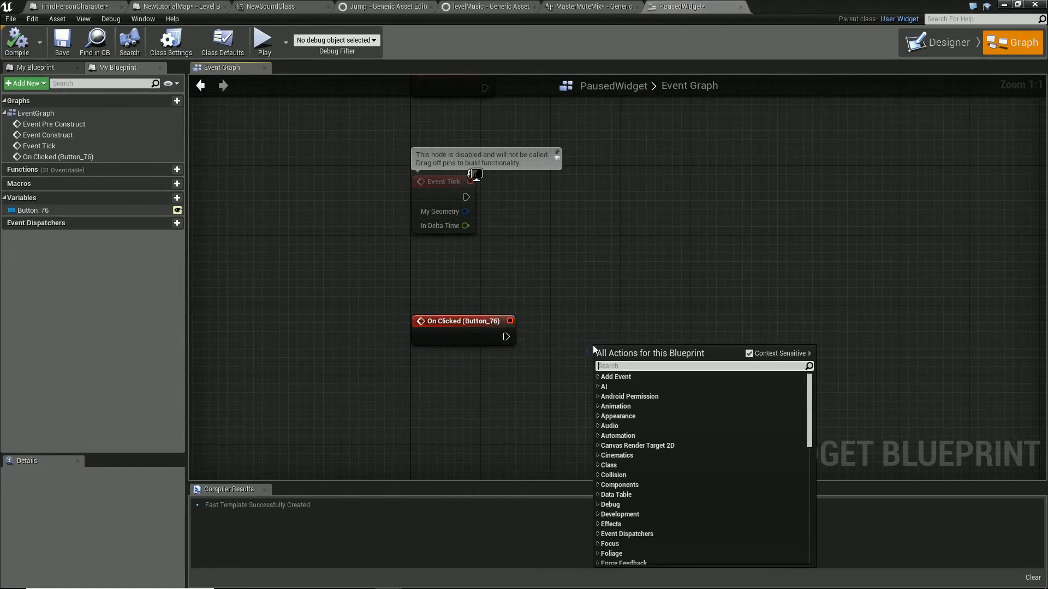
- Wire On Clicked to Set Base Sound Mix using MasterMuteMix, then go to the level blueprint
type("sound mix")
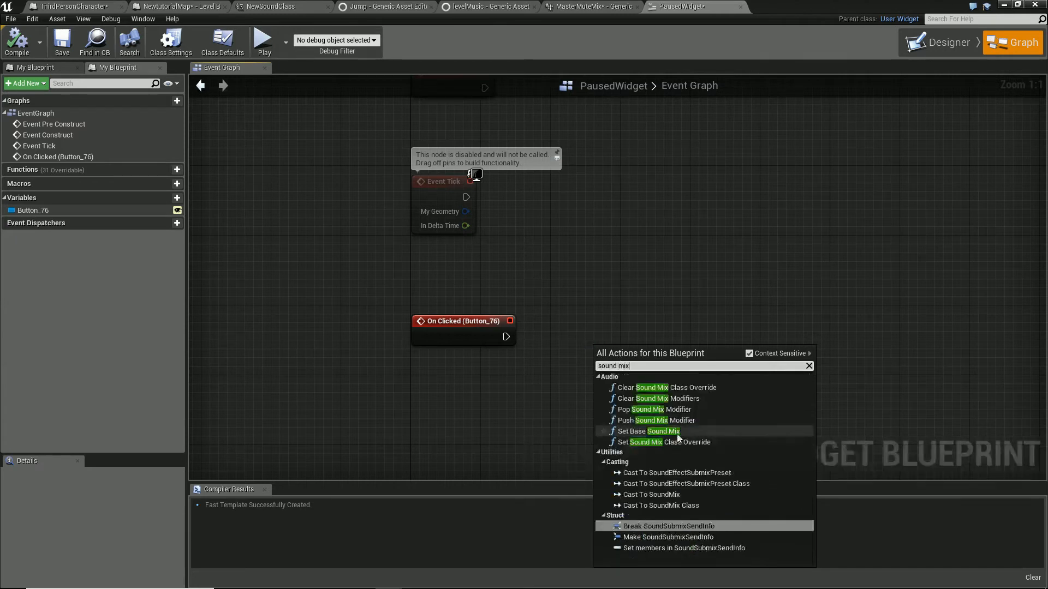
left_click(651, 431)
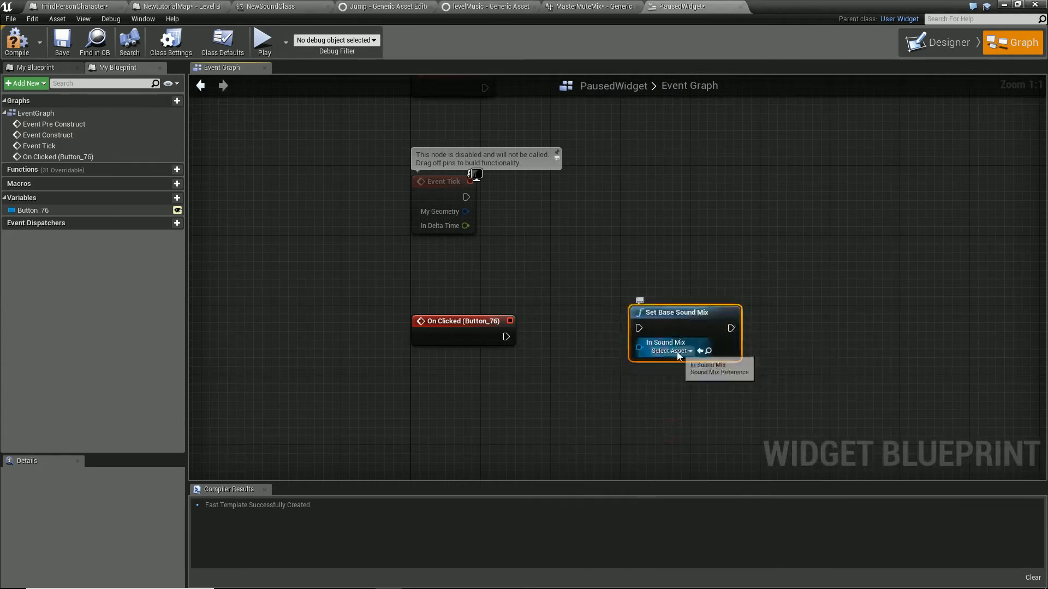
left_click(668, 351)
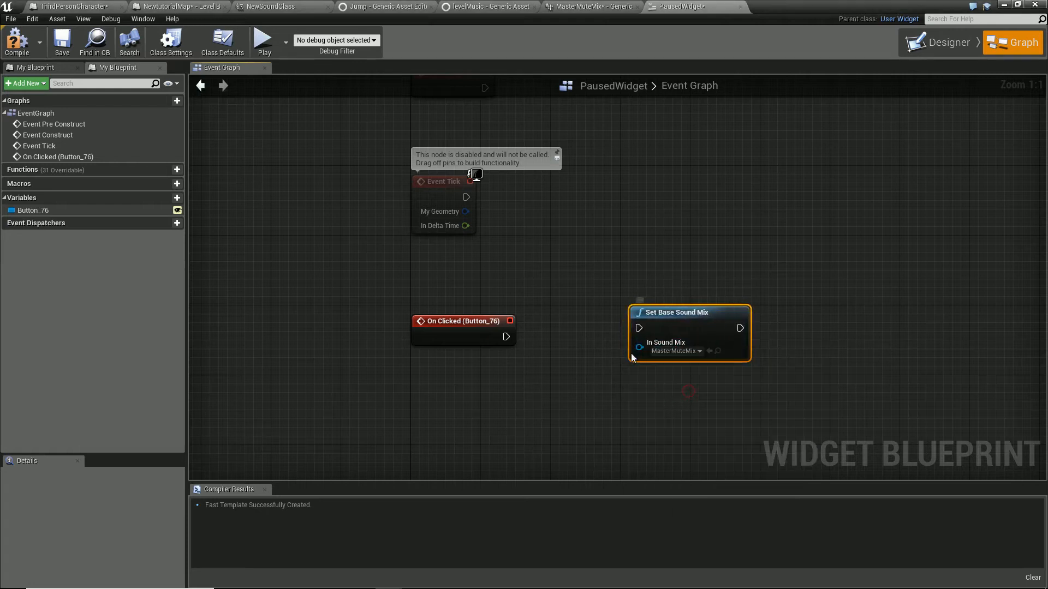
left_click_drag(508, 337, 640, 327)
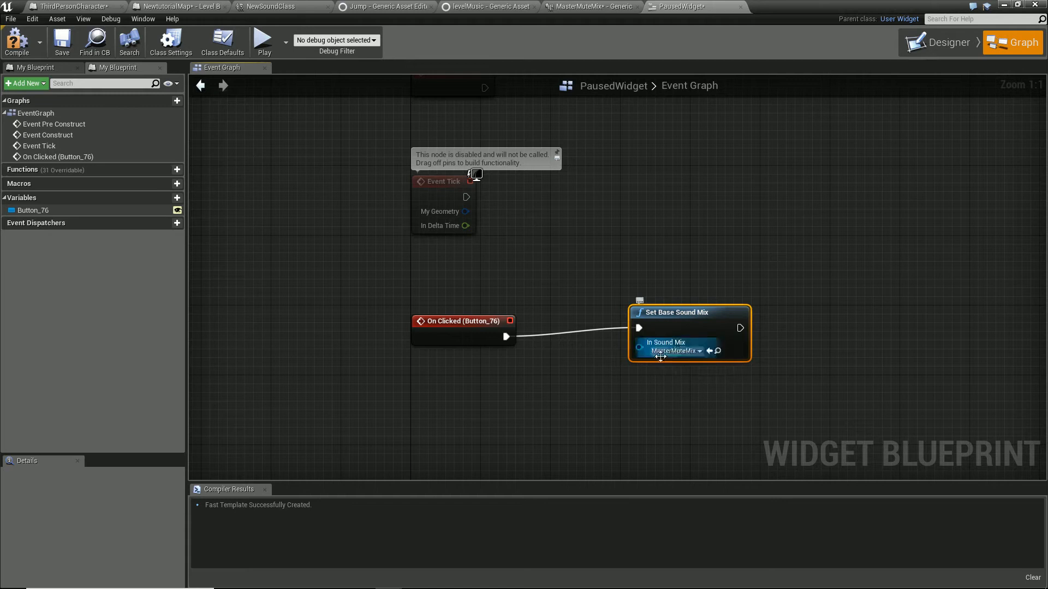
left_click(17, 42)
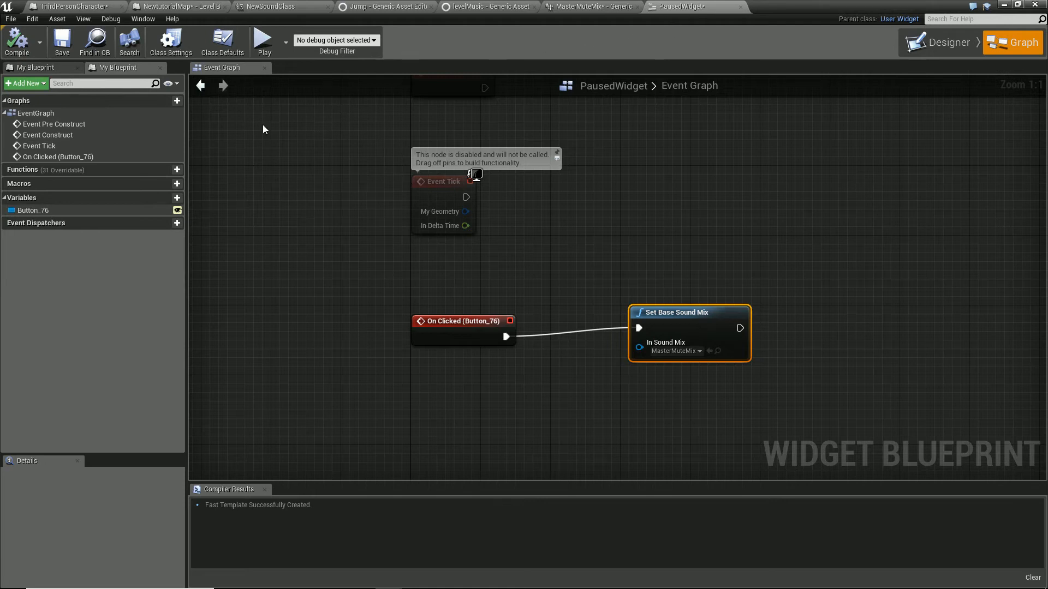
left_click(177, 6)
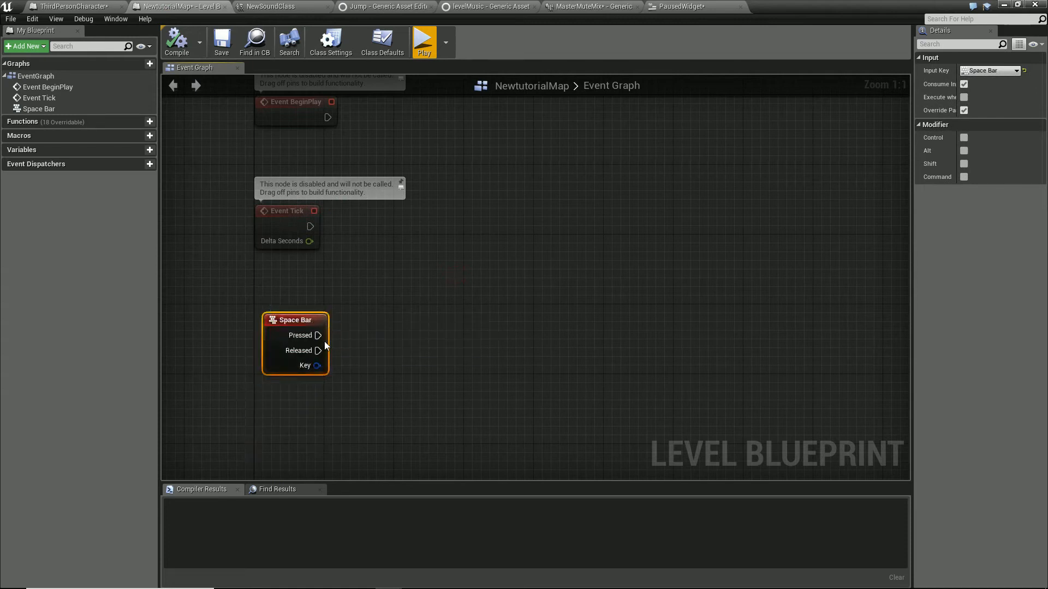
- From Space Bar Pressed, add a Create Widget node with class PausedWidget
left_click_drag(320, 335, 443, 334)
type("wid")
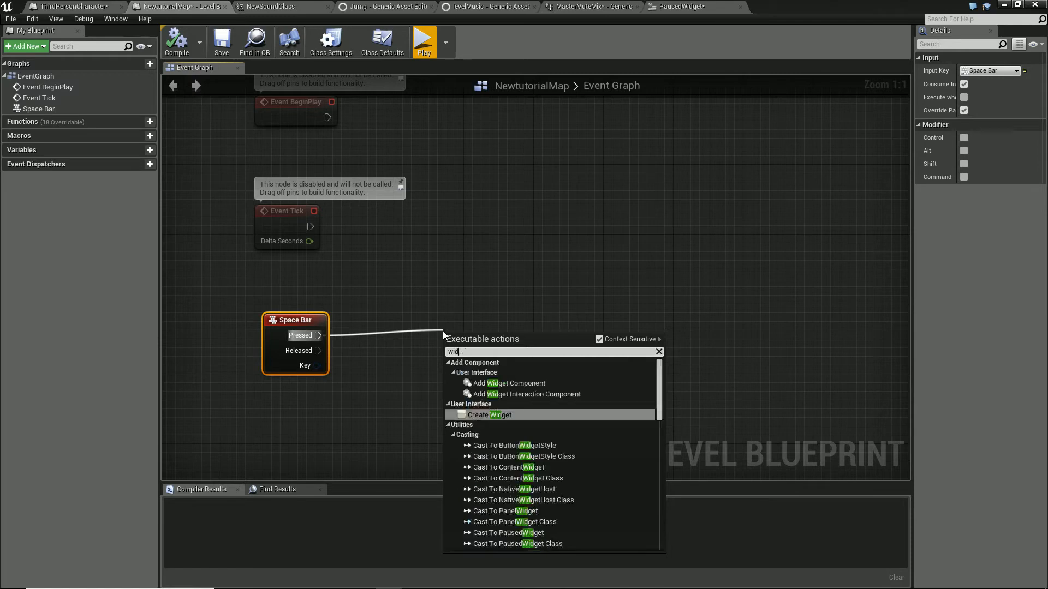
left_click(492, 415)
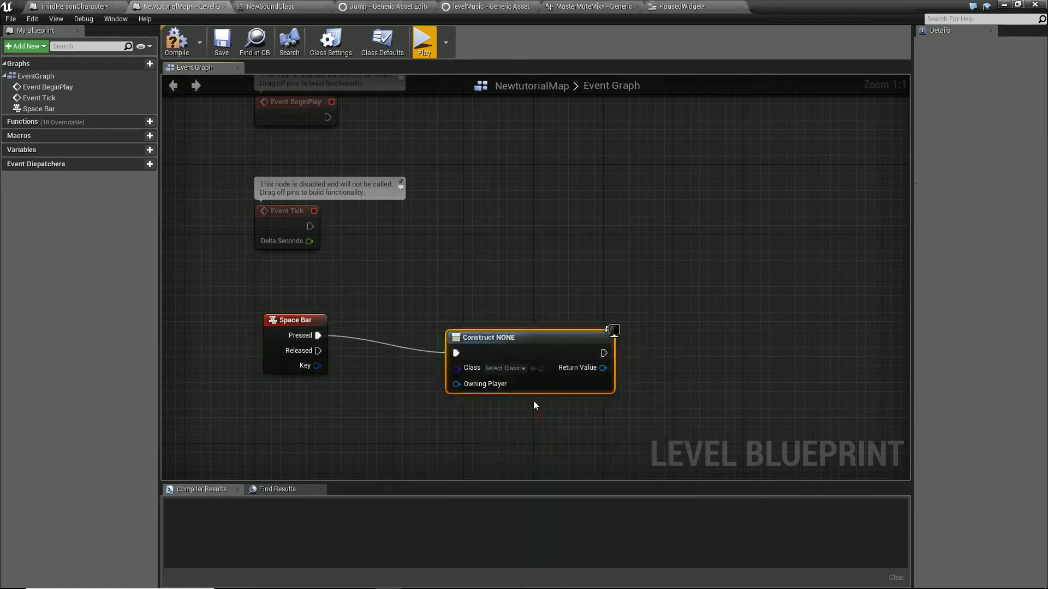
left_click(503, 368)
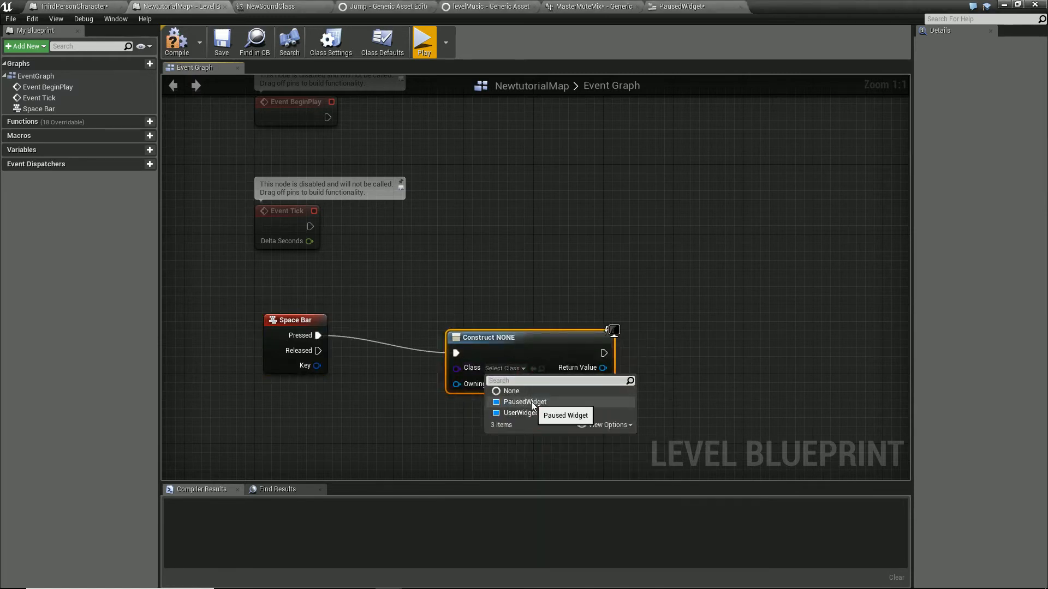
left_click(525, 402)
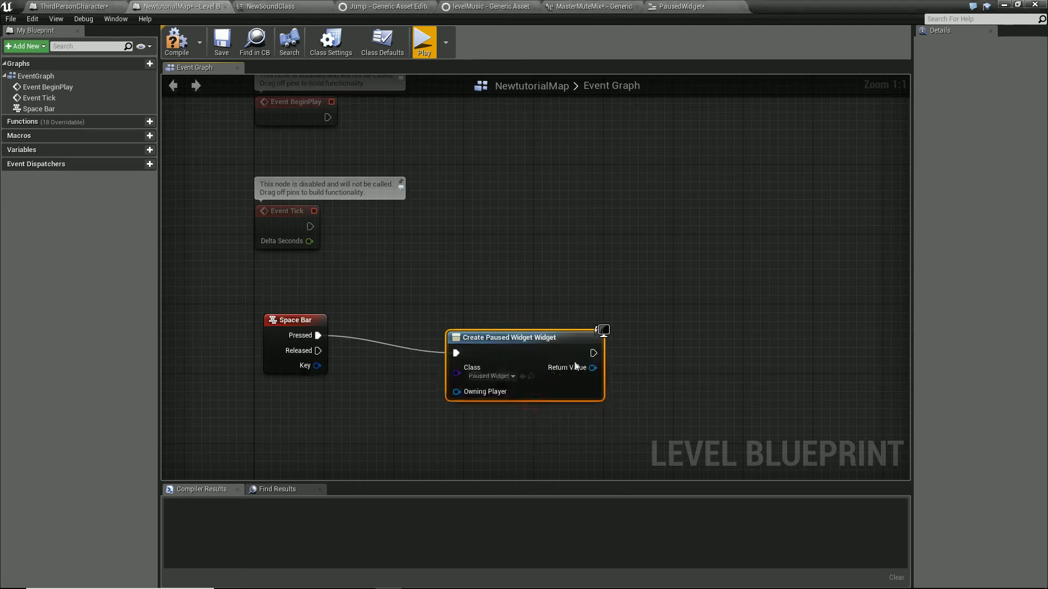
- Add the created PausedWidget to the viewport with Add to Viewport
left_click_drag(592, 367, 679, 372)
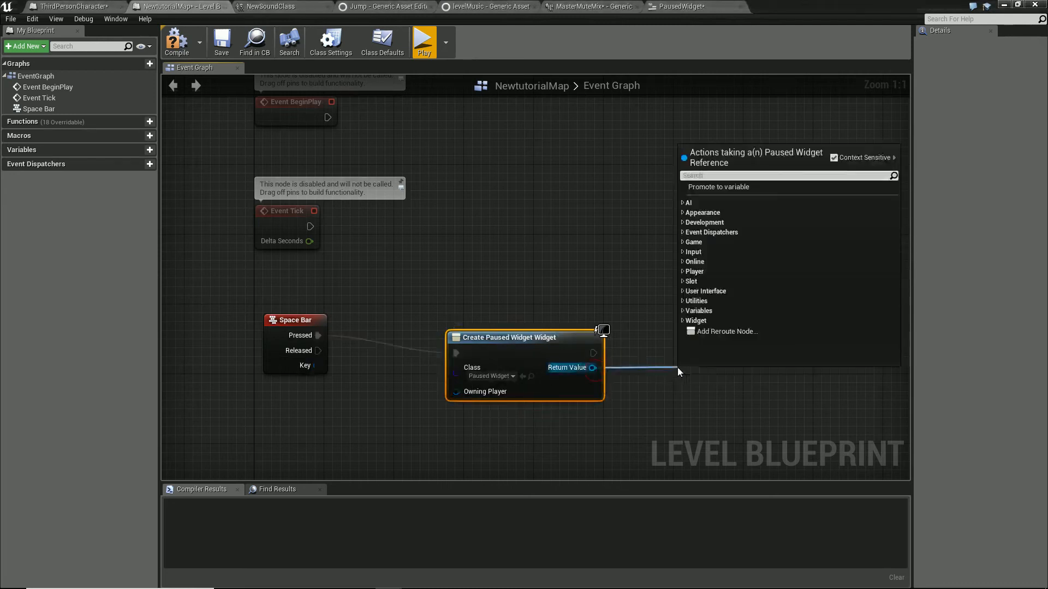
type("add")
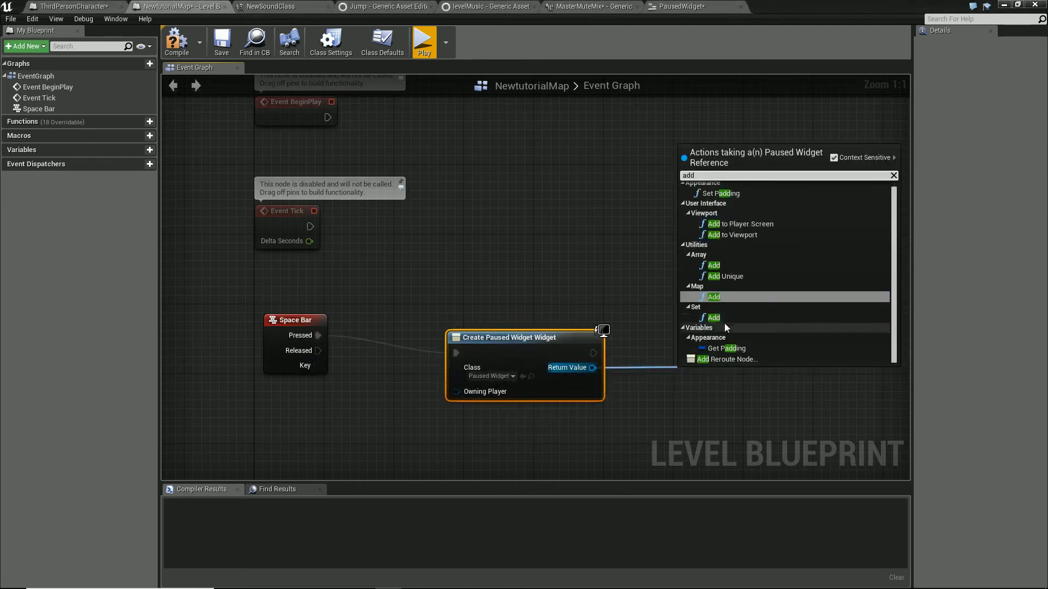
left_click(734, 234)
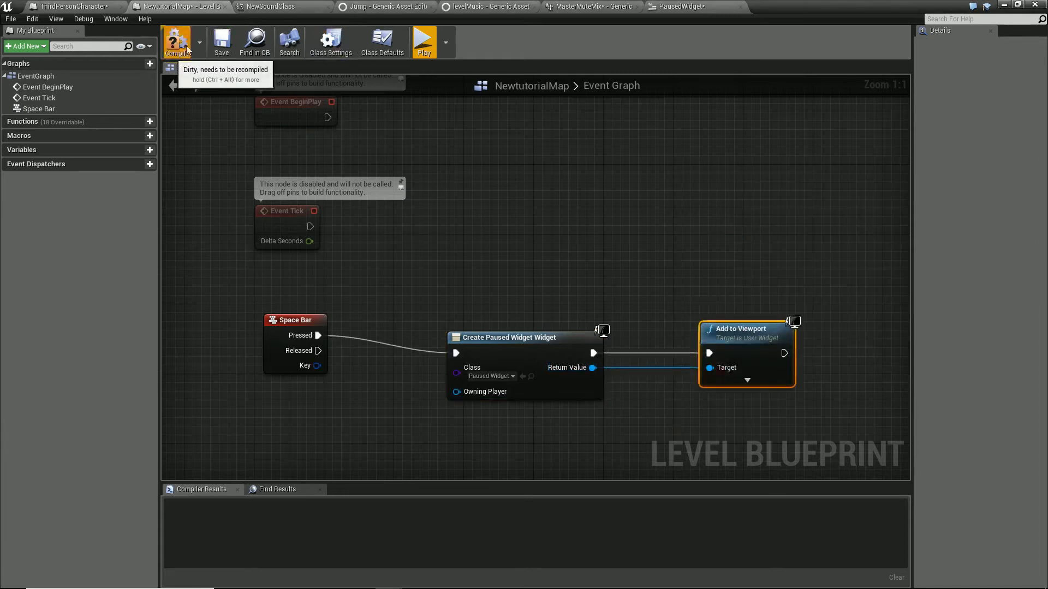
left_click(677, 6)
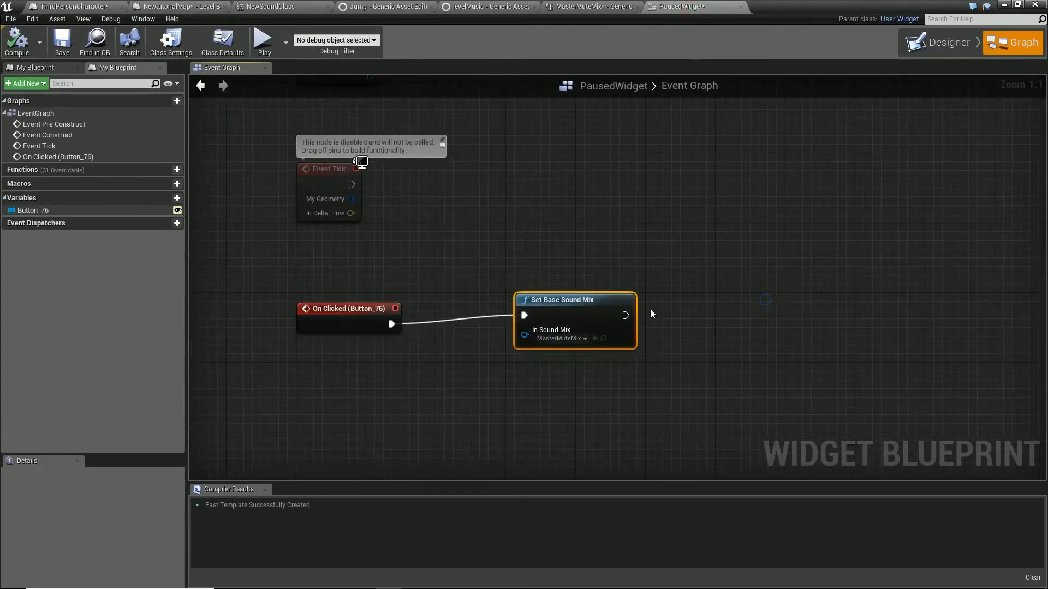
- Add Remove from Parent after Set Base Sound Mix, then test-play the level
left_click_drag(626, 314, 742, 326)
type("pare")
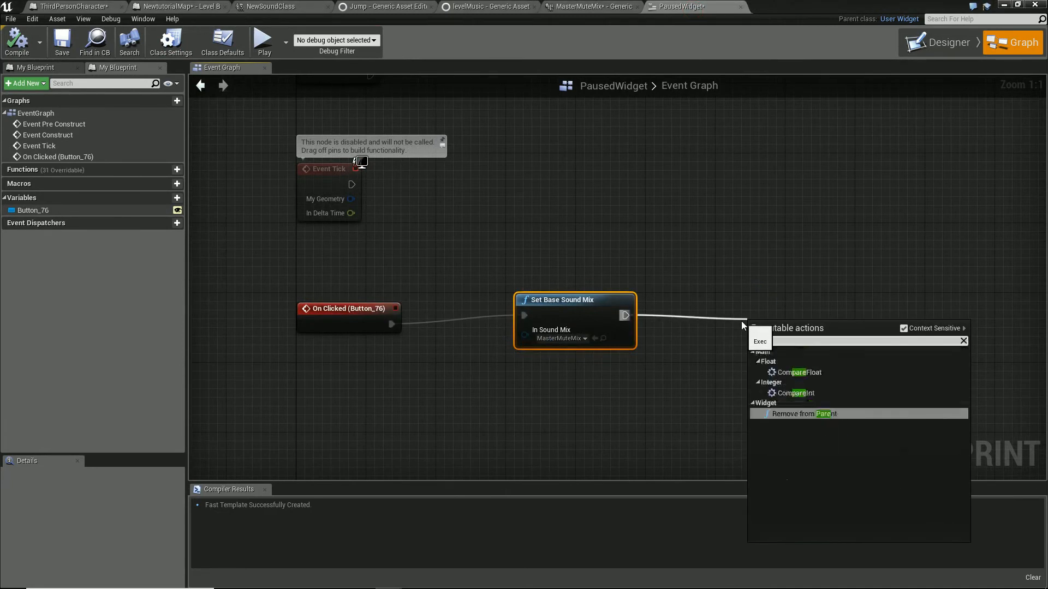
left_click(803, 414)
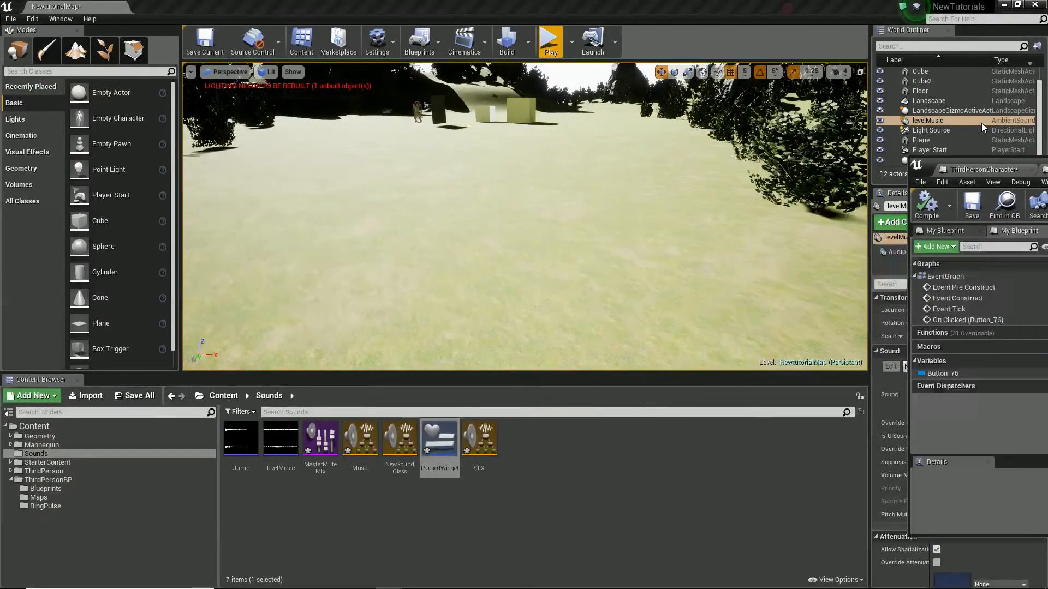
left_click(550, 40)
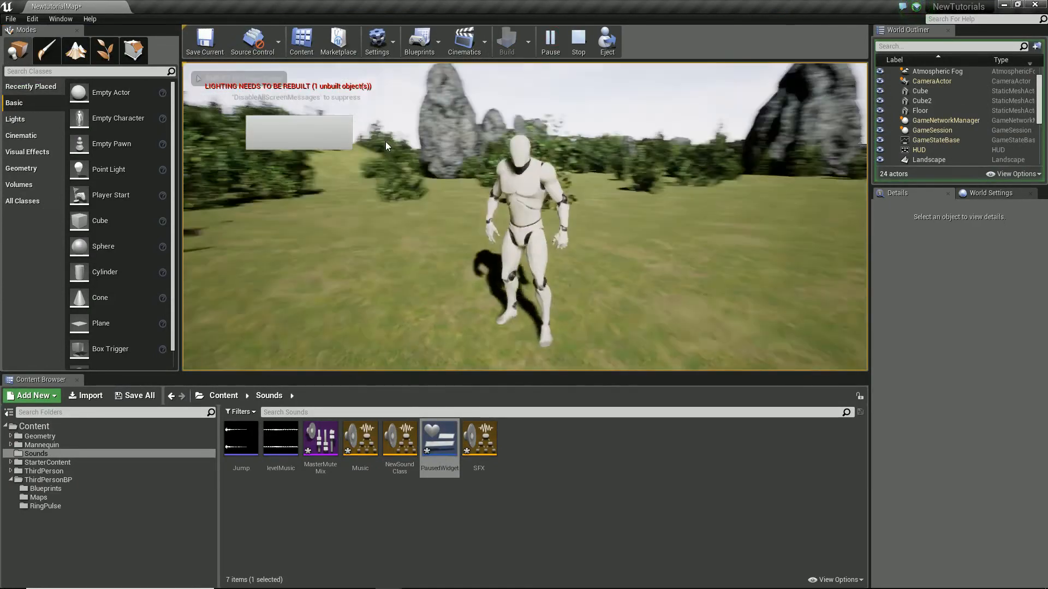
left_click(550, 41)
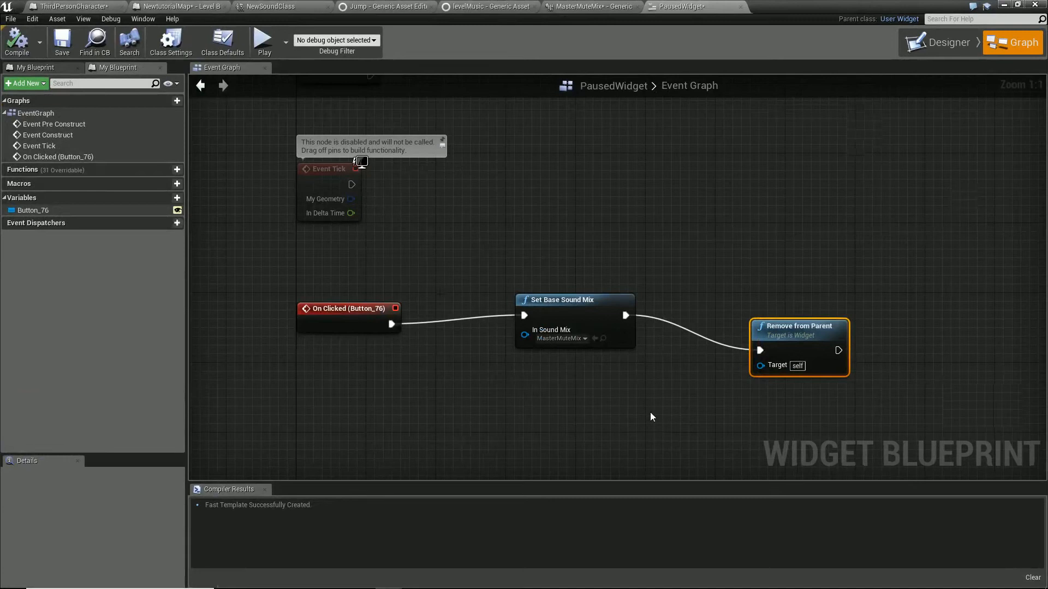
- Add a ticked Set Show Mouse Cursor node before Set Base Sound Mix, targeting Get Player Controller
left_click(804, 416)
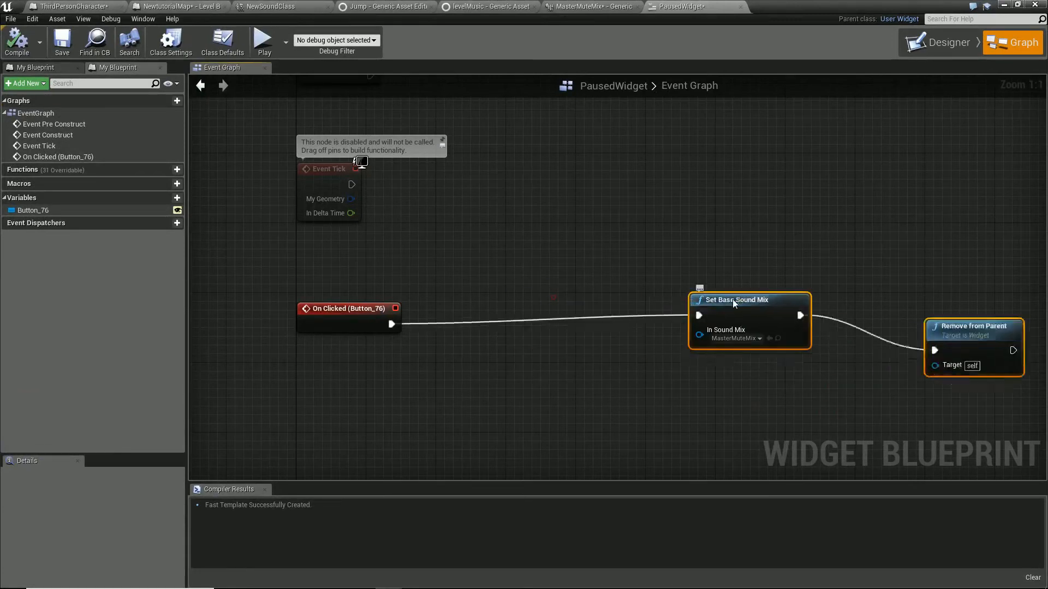
right_click(574, 356)
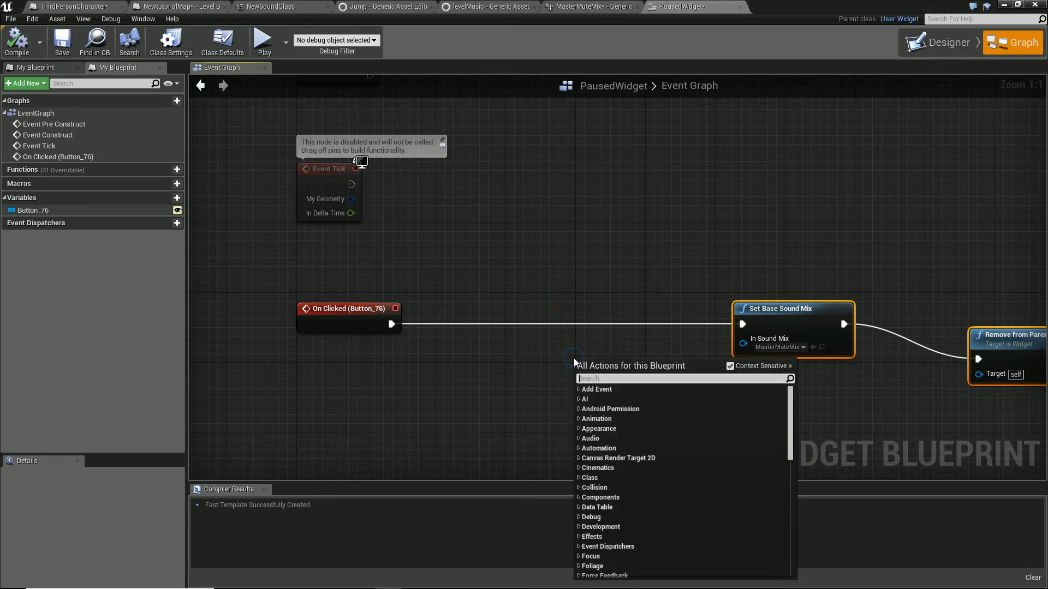
type("show ou")
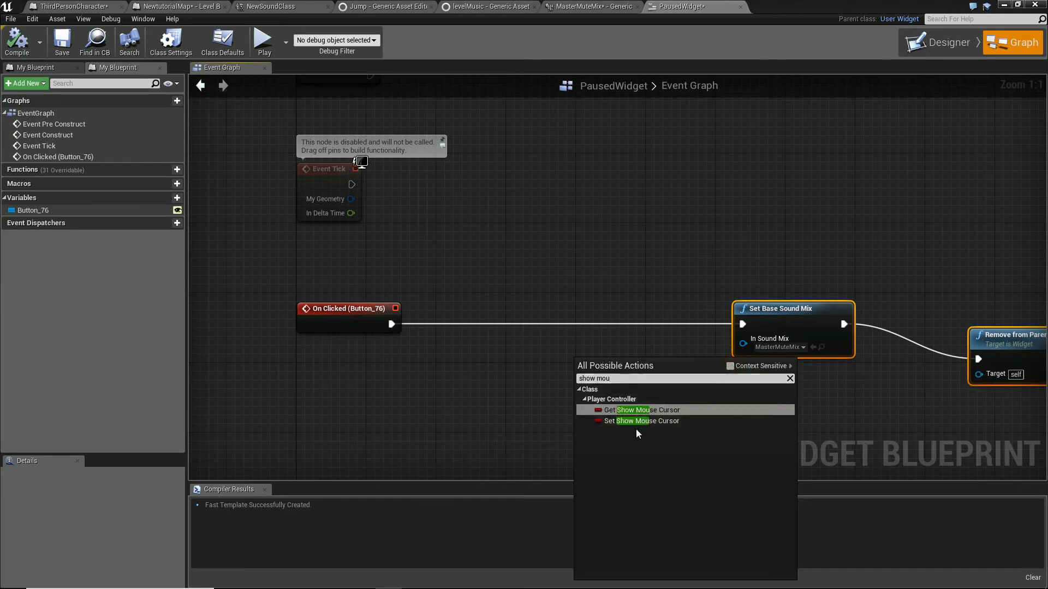
left_click(643, 421)
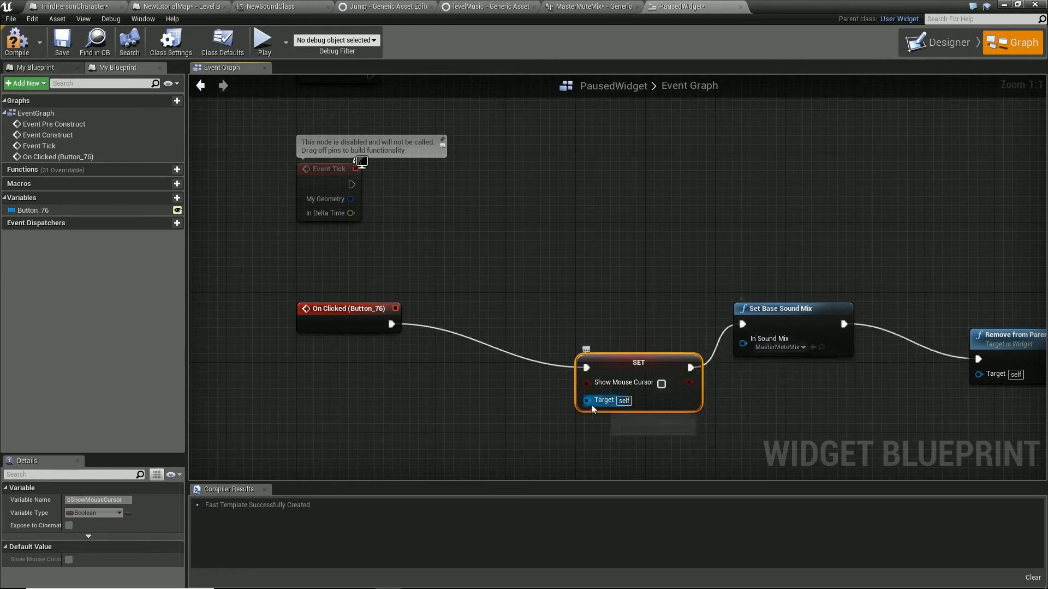
left_click(662, 382)
type("get")
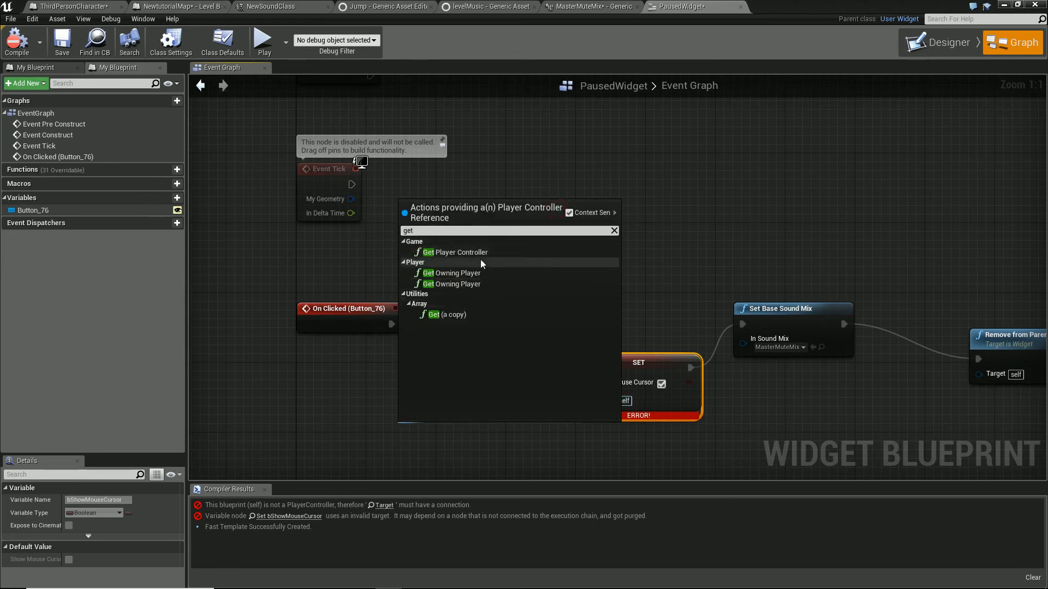
left_click(457, 252)
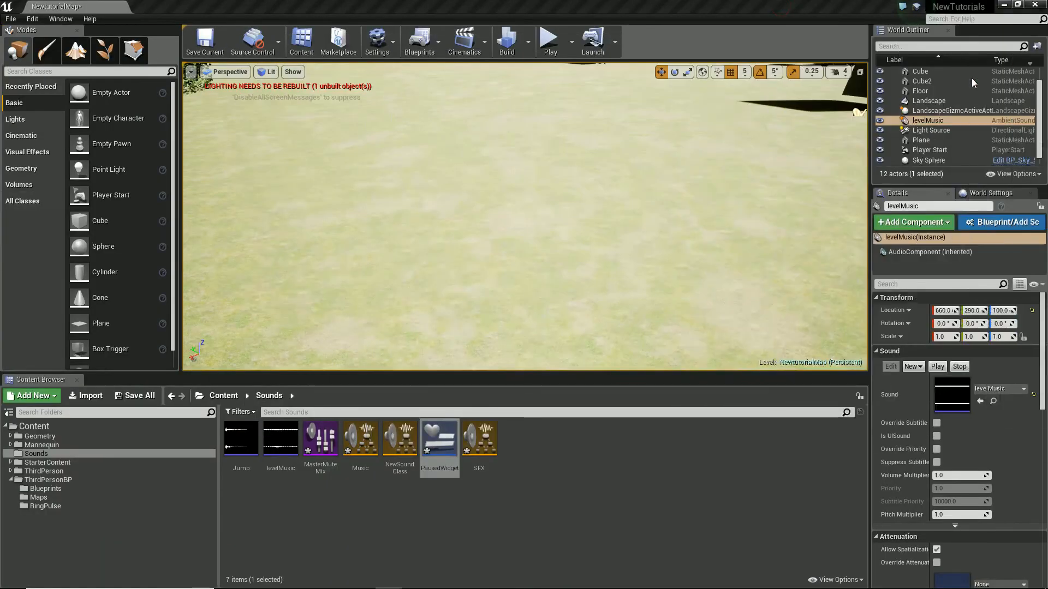
left_click(548, 40)
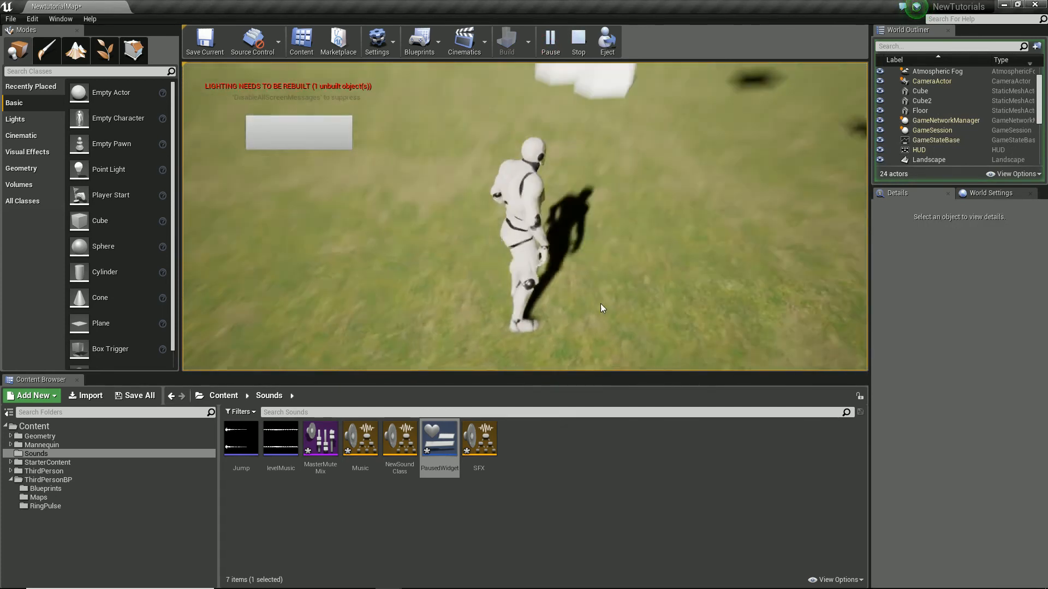
left_click(577, 42)
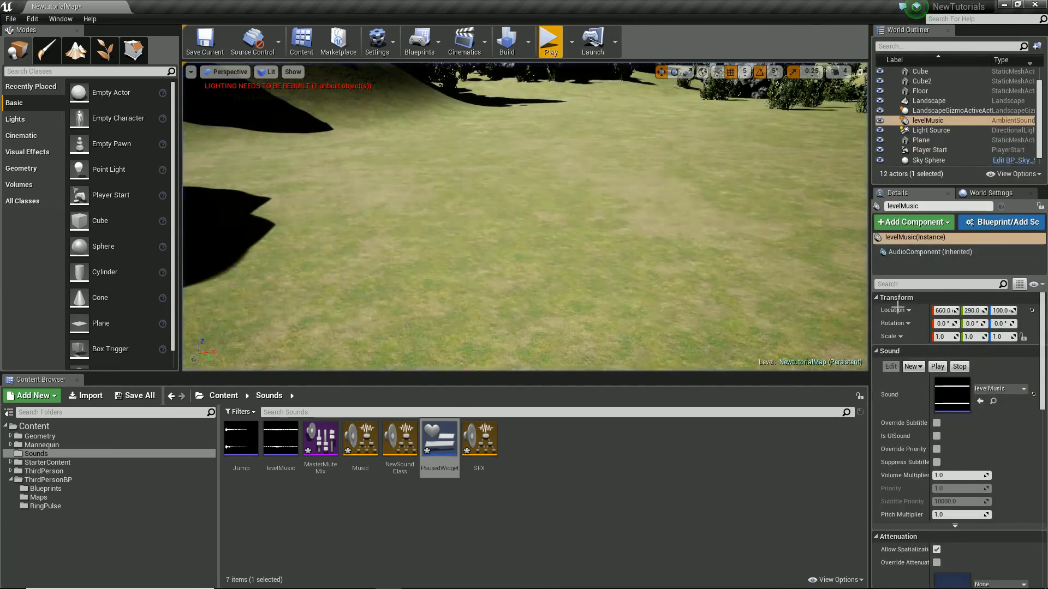
double_click(439, 438)
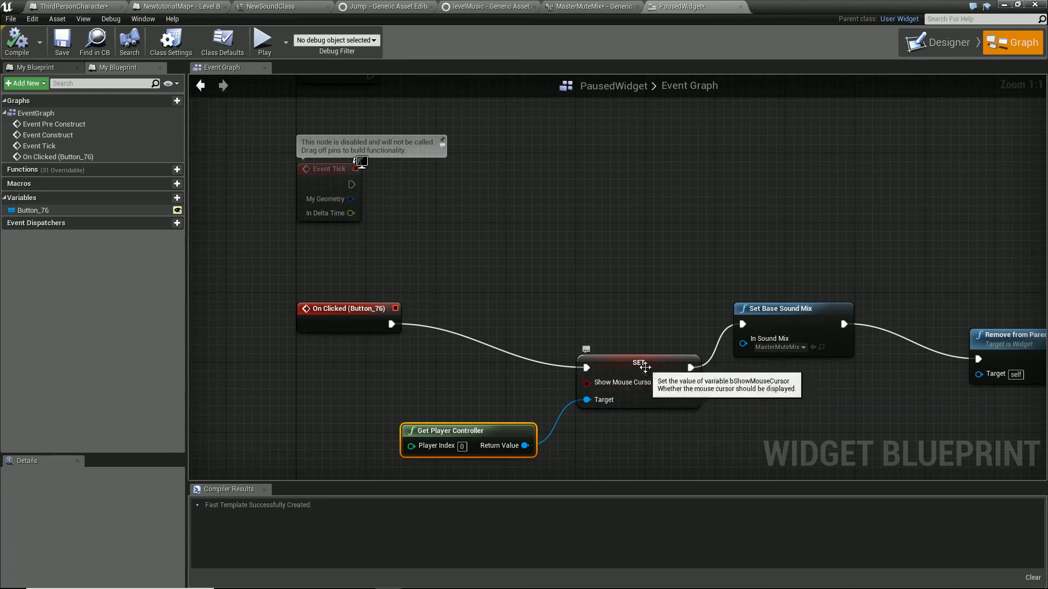
left_click(636, 363)
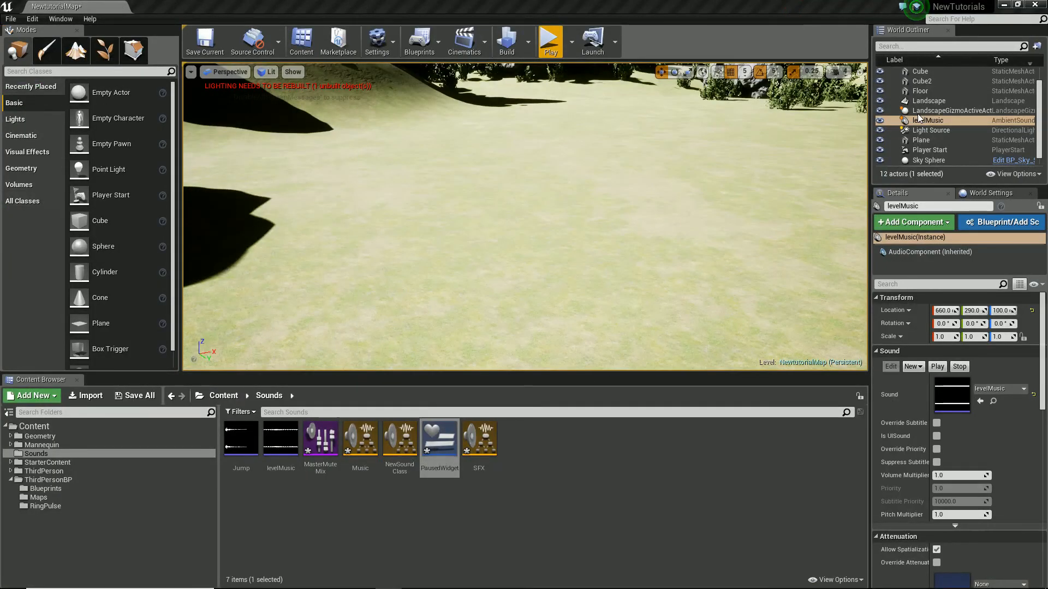
- Test-play the level, then stop the play session
left_click(550, 41)
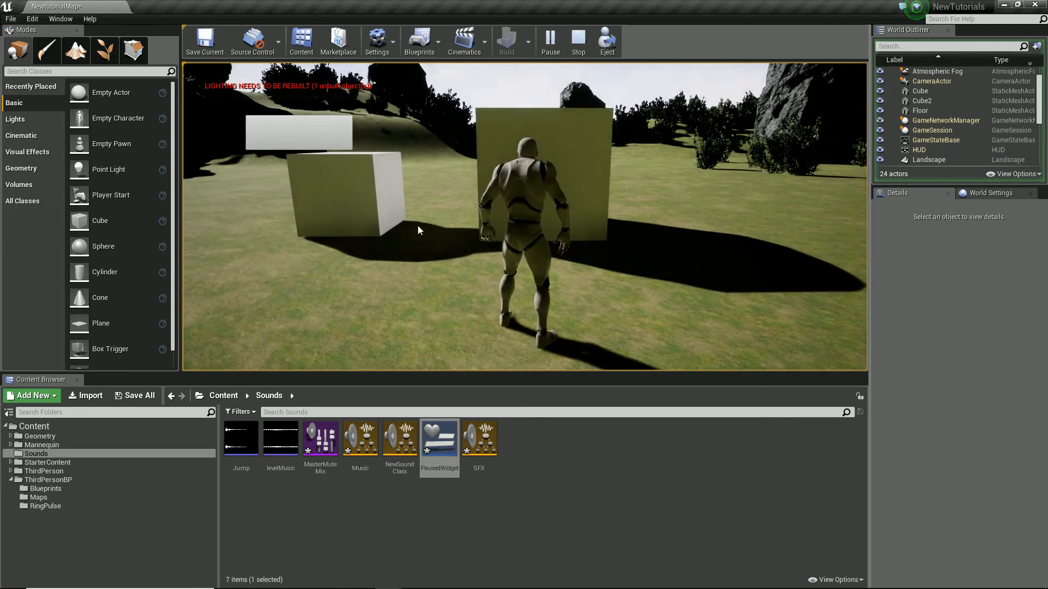
left_click(578, 37)
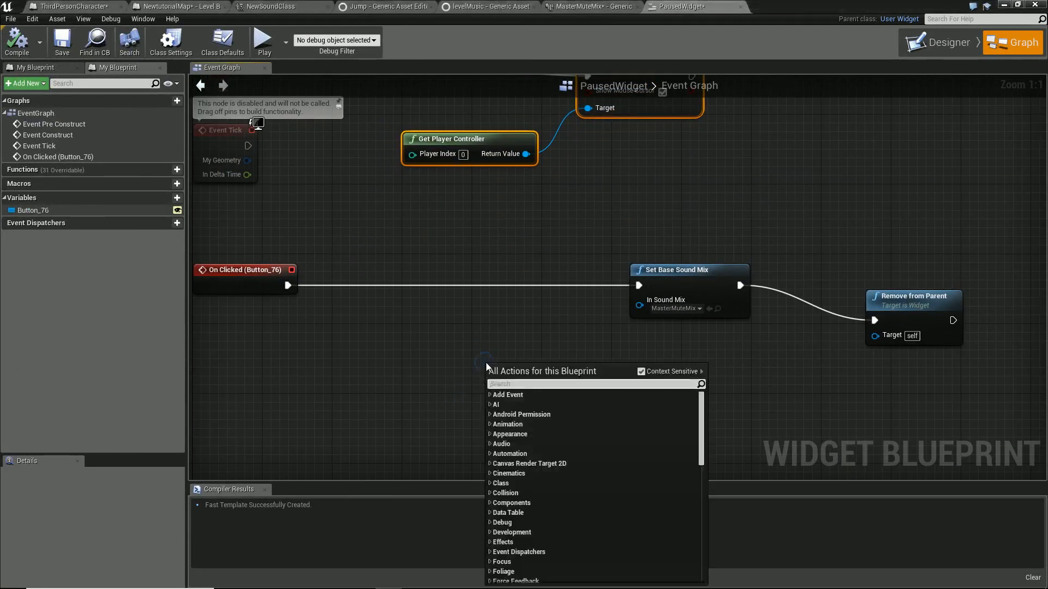
- Search 'flip' and add a FlipFlop node to the PausedWidget event graph
type("flip")
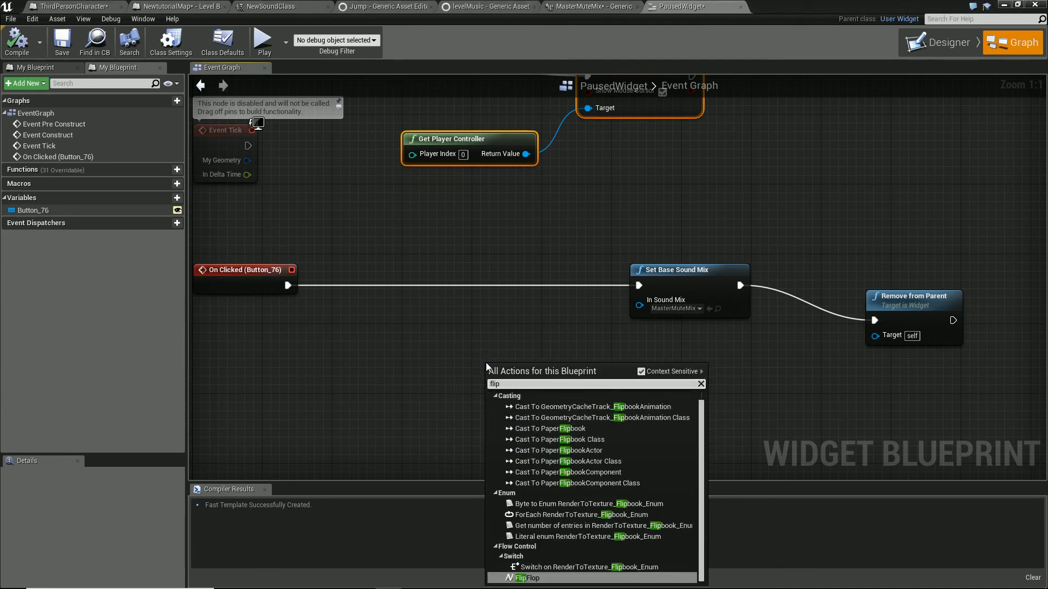
left_click(528, 578)
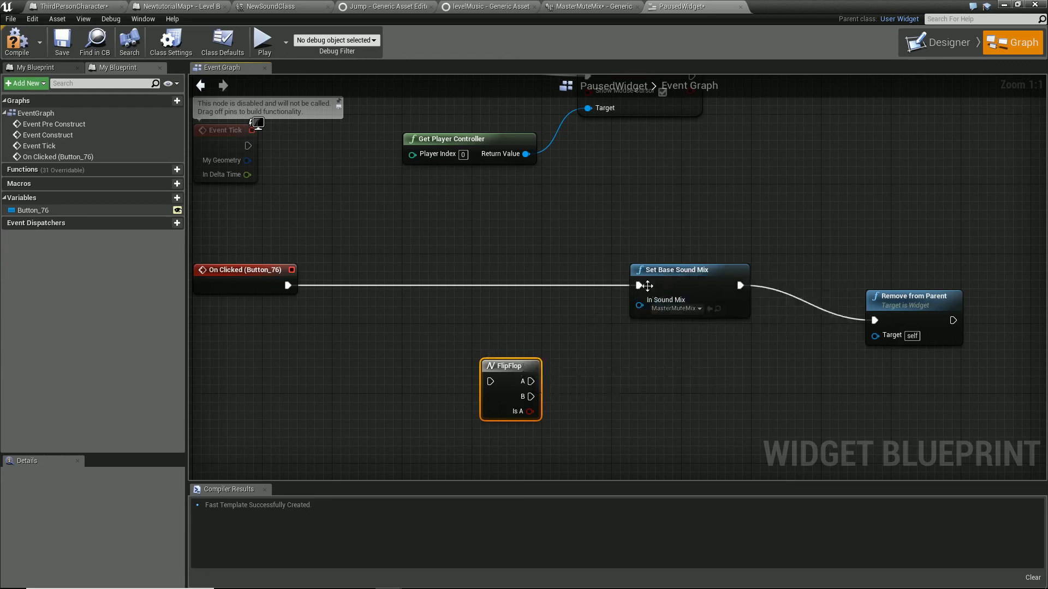
mouse_move(672, 317)
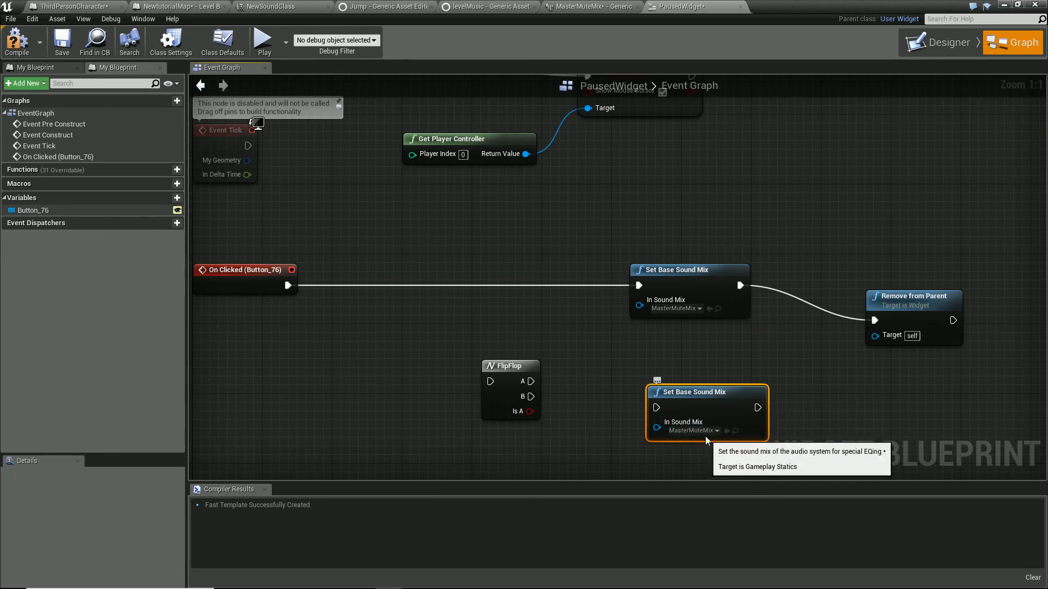
mouse_move(565, 381)
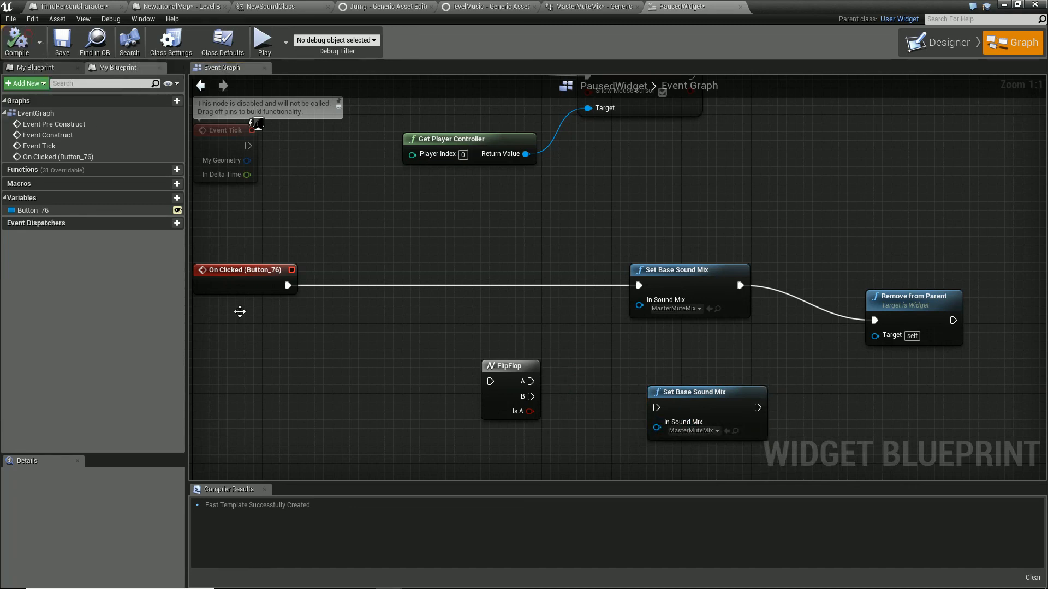
mouse_move(384, 382)
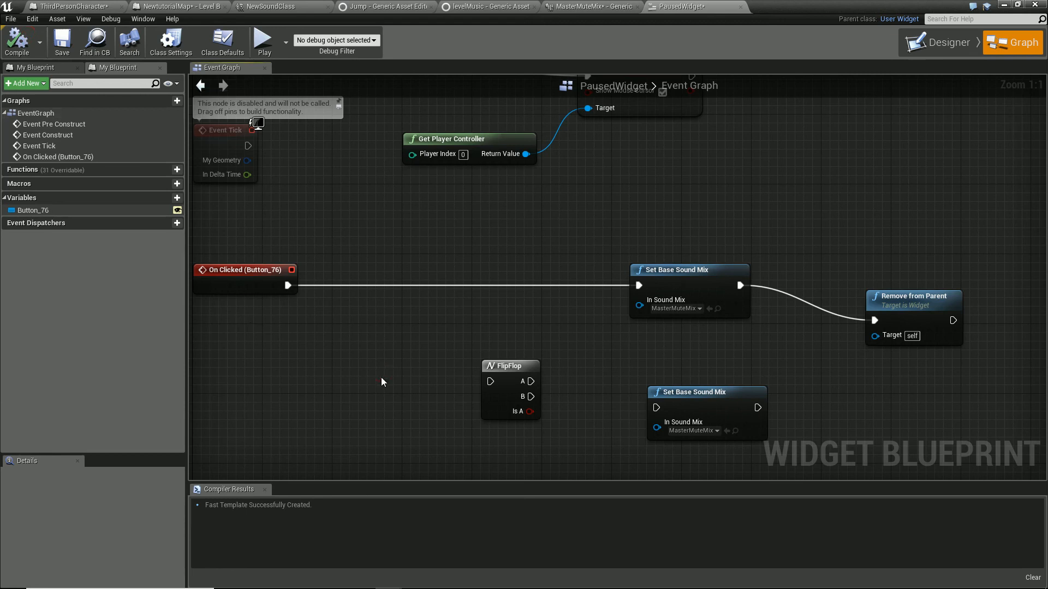